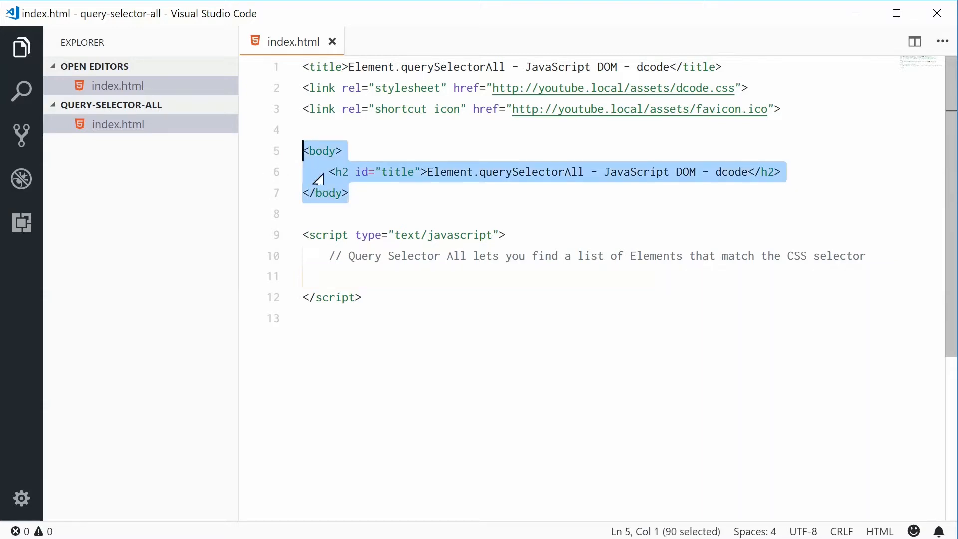
# Insert three div.box elements labelled Box 1, Box 2 and Box 3 under the h2 heading and save
pyautogui.click(840, 171)
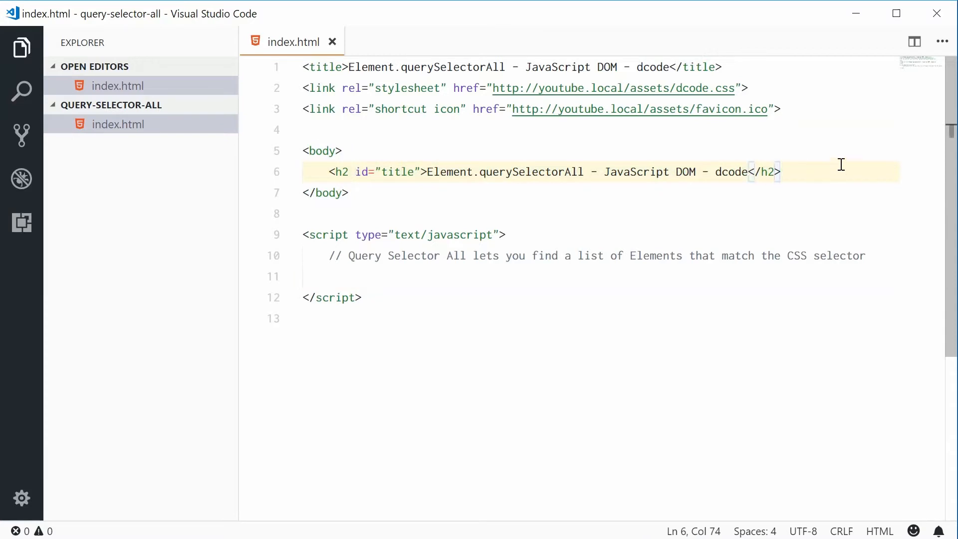
pyautogui.press('Enter')
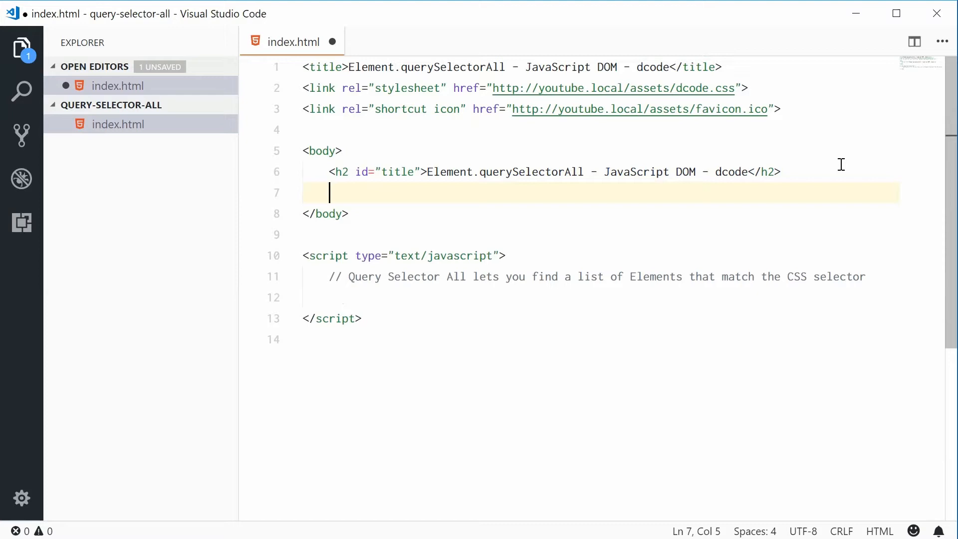
pyautogui.write('div.')
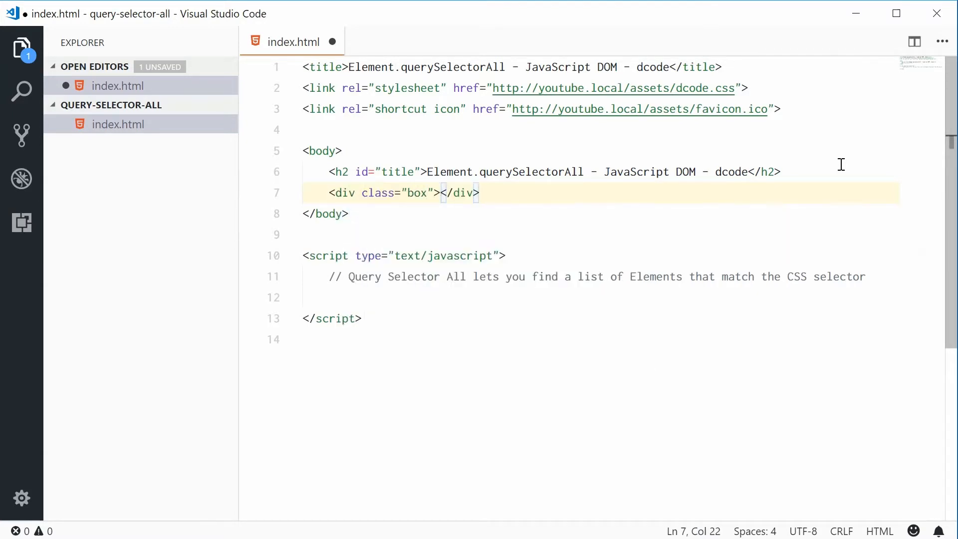
pyautogui.write('Box 1')
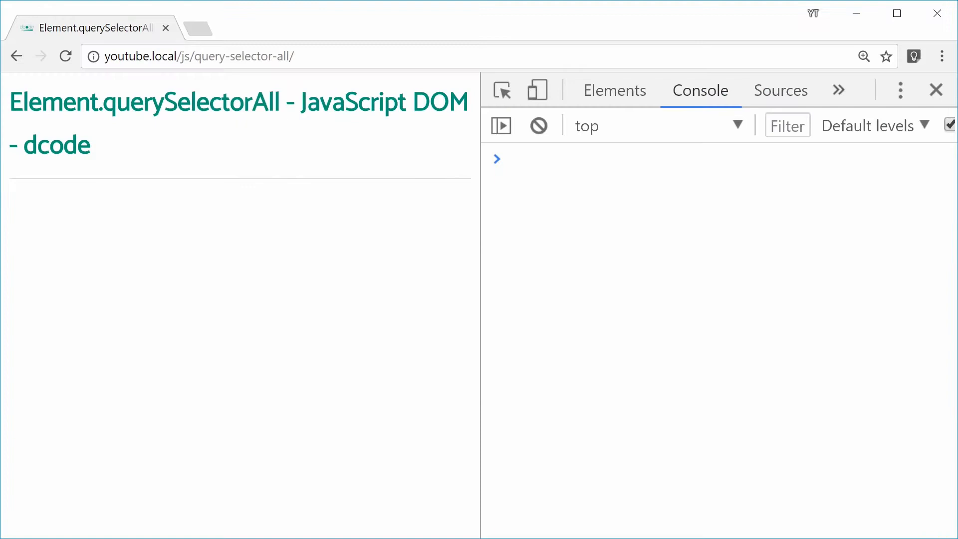
pyautogui.click(65, 56)
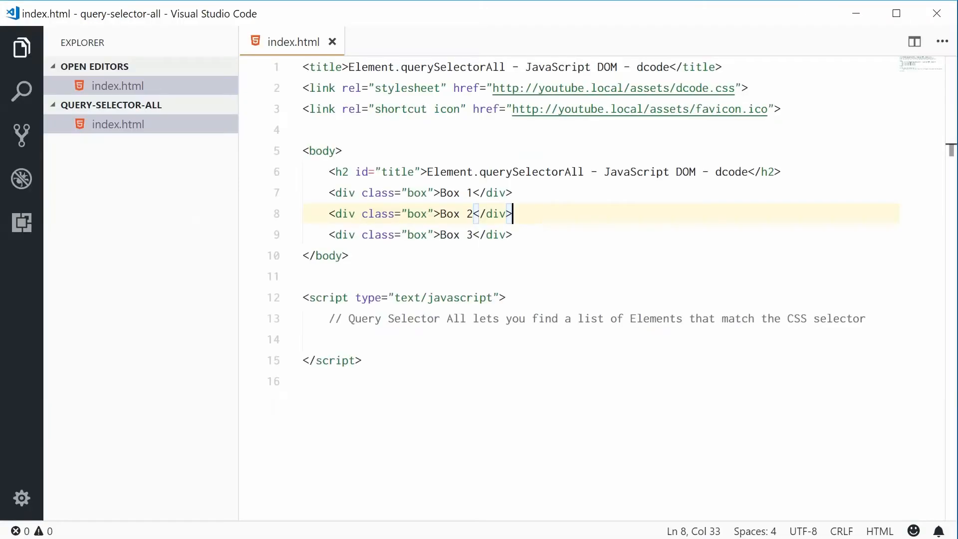
# Declare const boxes = document.querySelectorAll(".box") in the script block
pyautogui.doubleClick(530, 172)
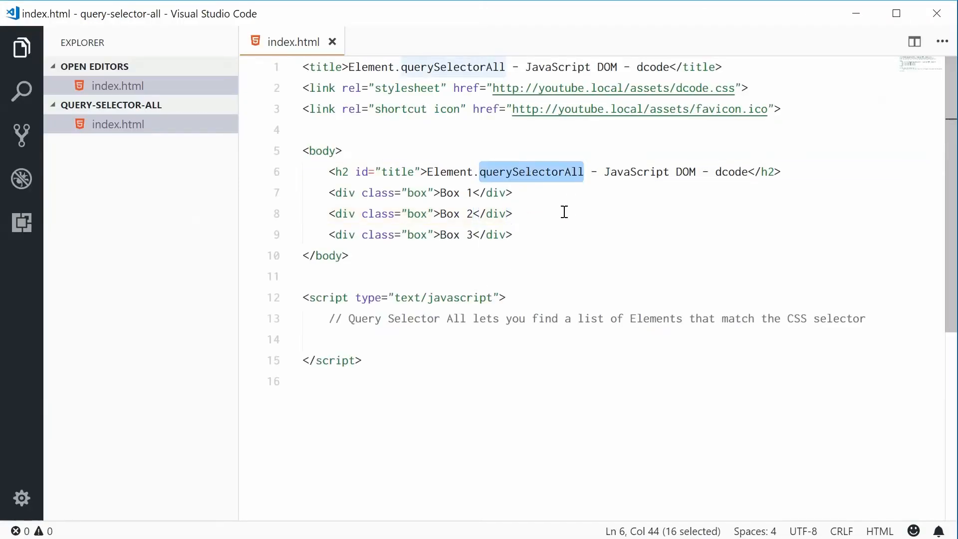
pyautogui.click(513, 235)
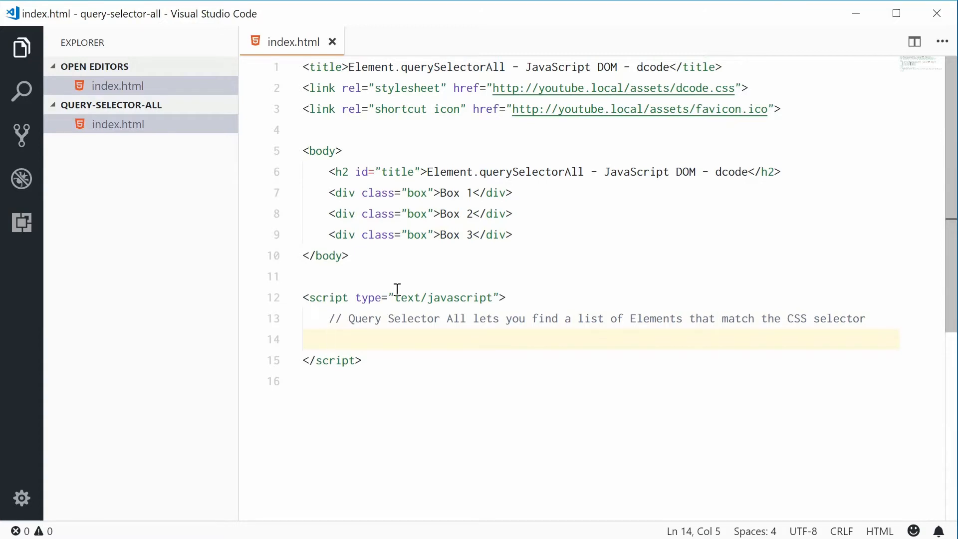
pyautogui.write('const box')
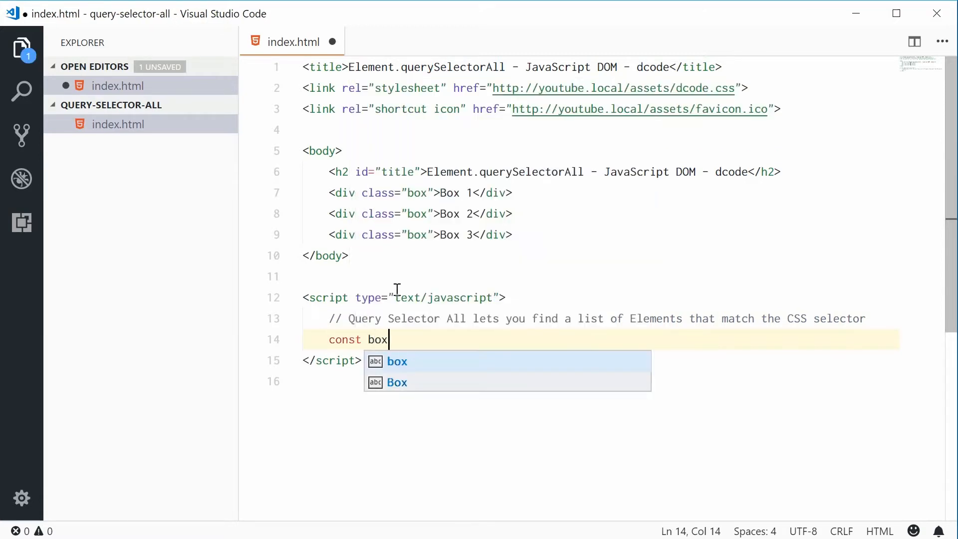
pyautogui.write('es =')
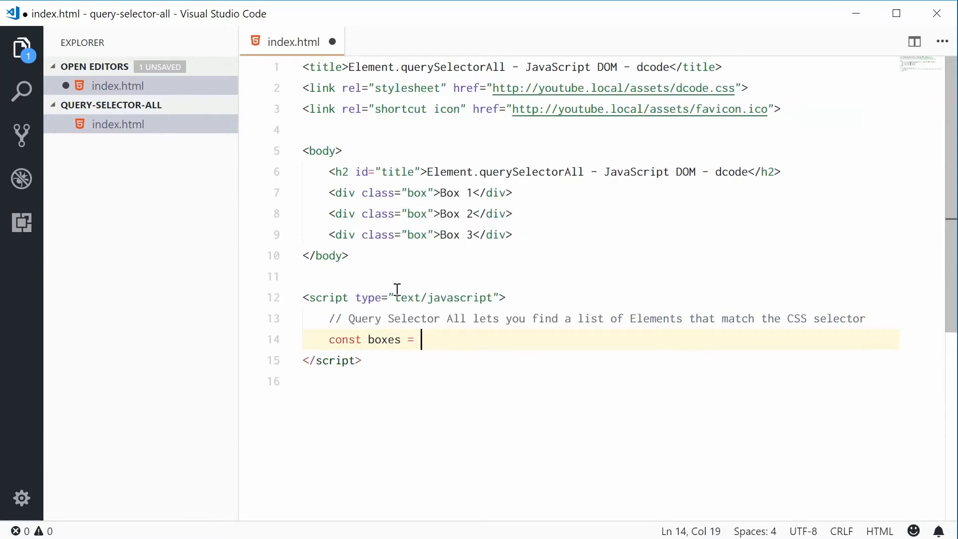
pyautogui.write('document.')
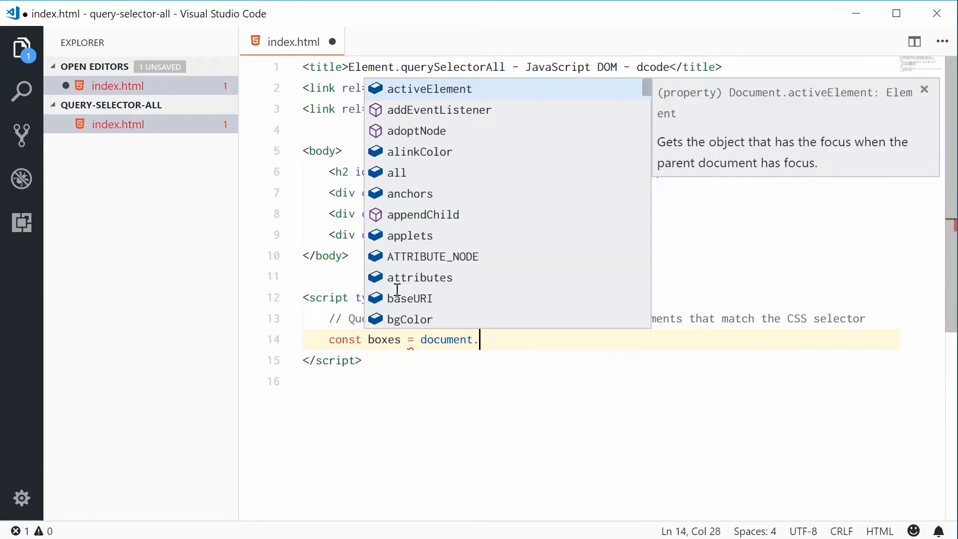
pyautogui.write('querySe;ectorAll(')
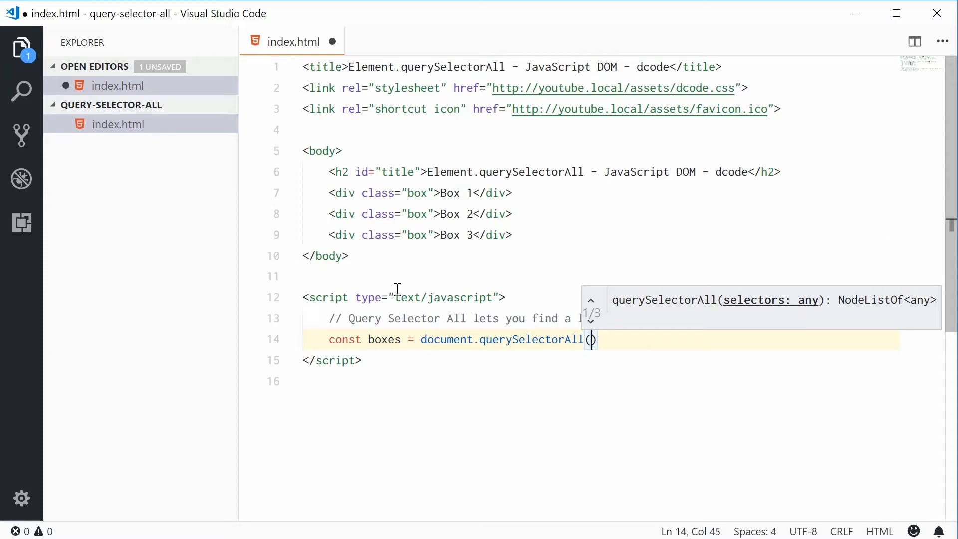
pyautogui.write('".box"')
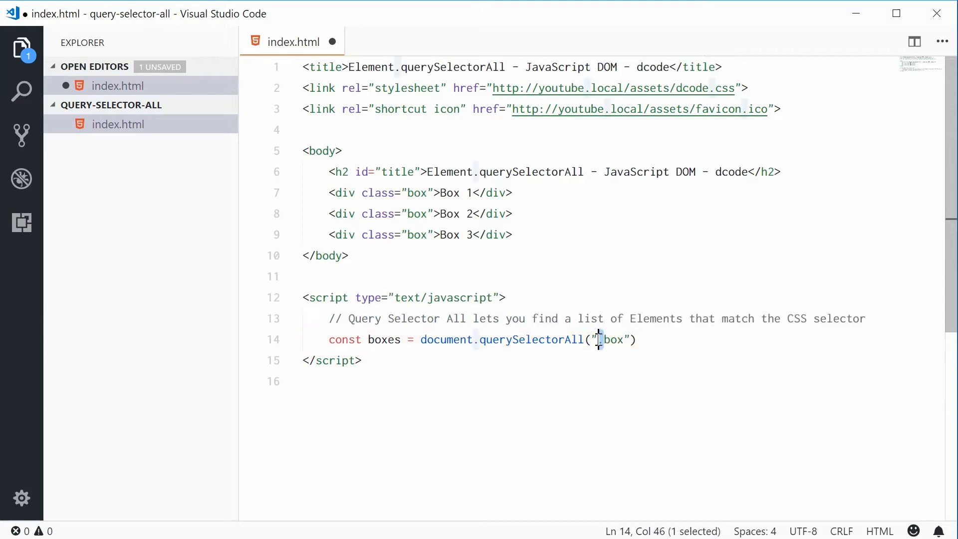
# Log boxes to the console and save index.html
pyautogui.write('.')
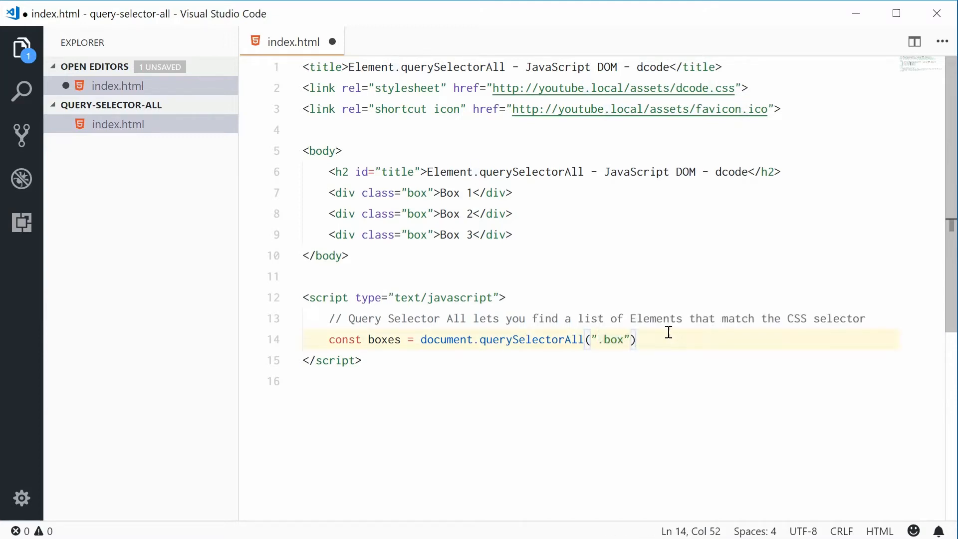
pyautogui.write(';')
pyautogui.write('console.log(boxes);')
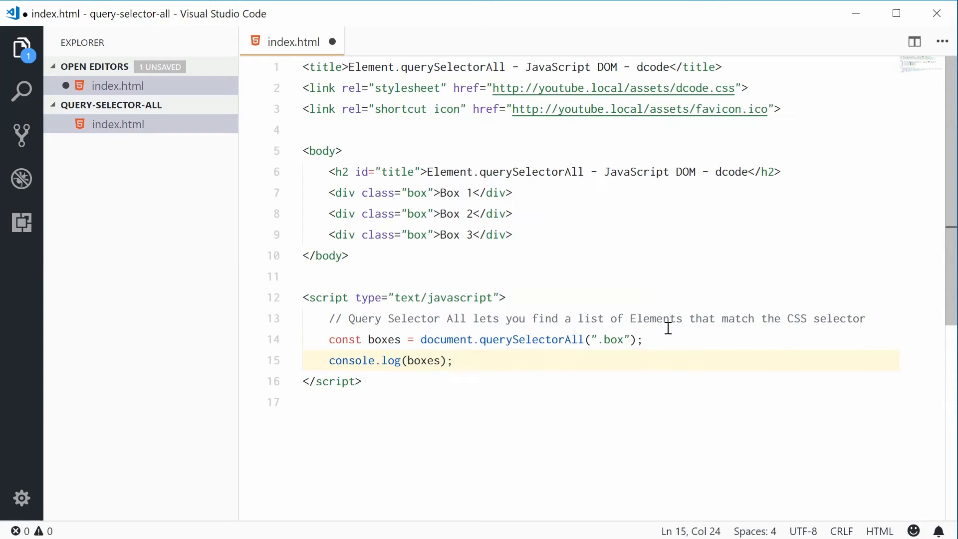
pyautogui.press('ctrl+s')
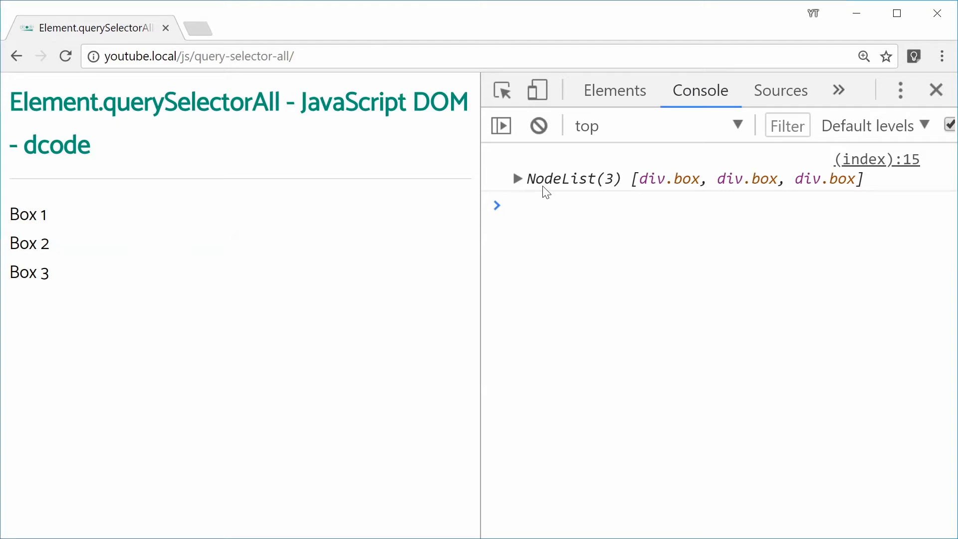
# Expand the logged NodeList of three div.box entries in the DevTools console, then return to the editor
pyautogui.doubleClick(190, 102)
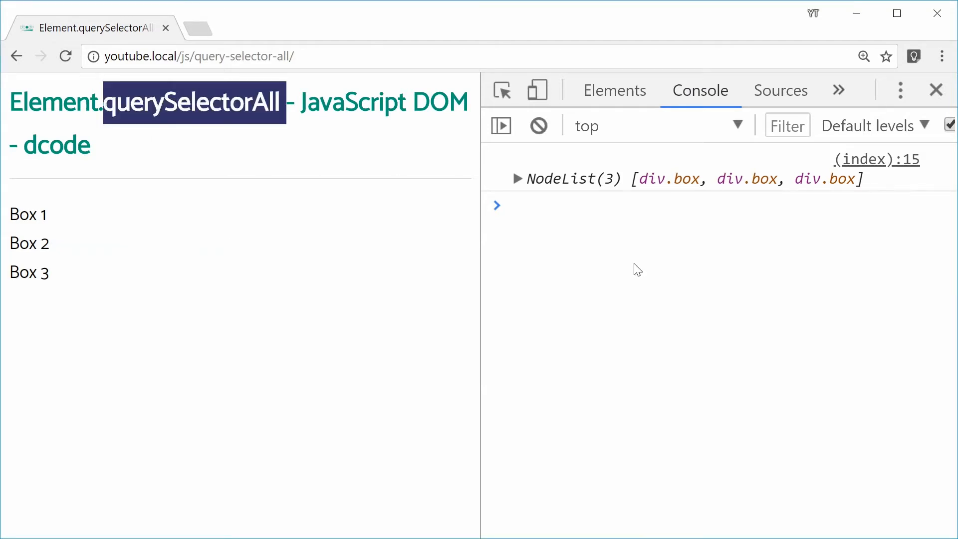
pyautogui.click(517, 178)
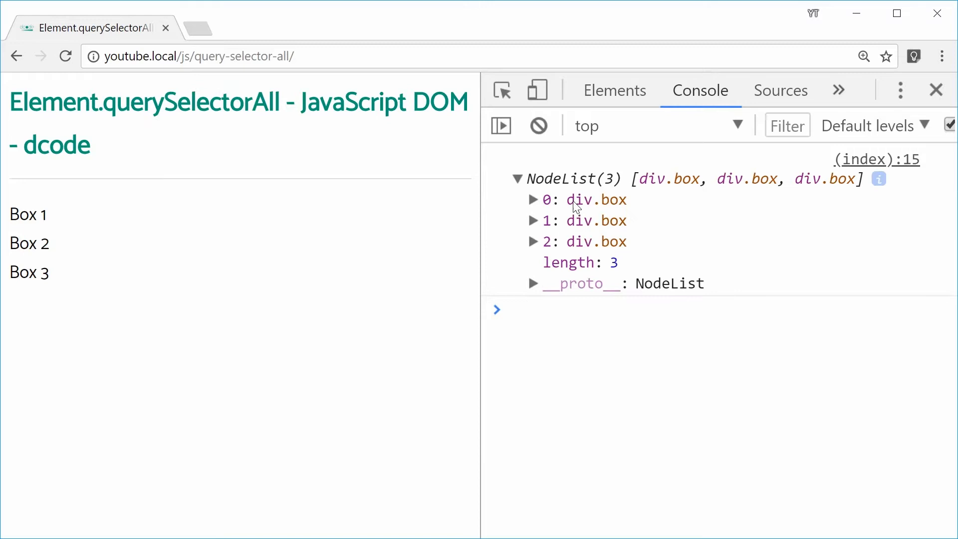
pyautogui.moveTo(595, 221)
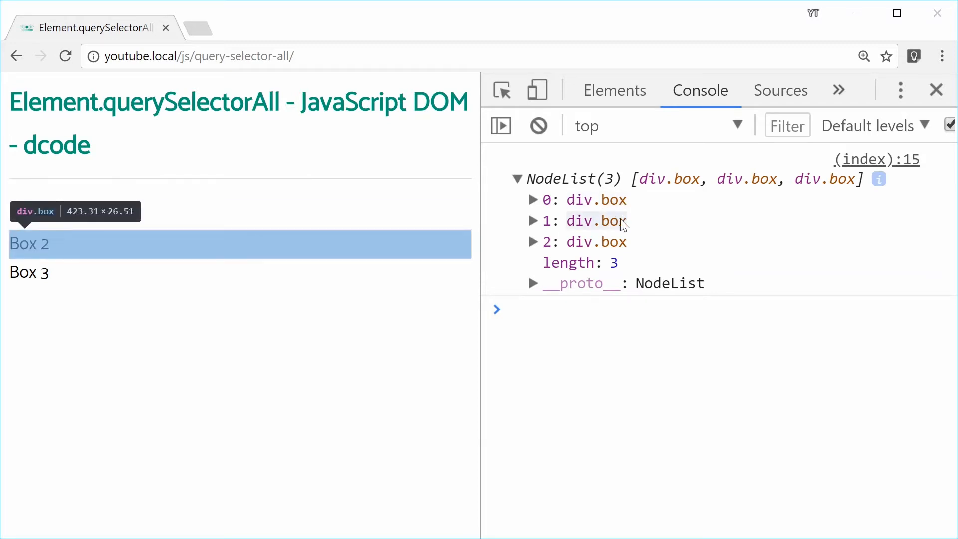
pyautogui.moveTo(605, 227)
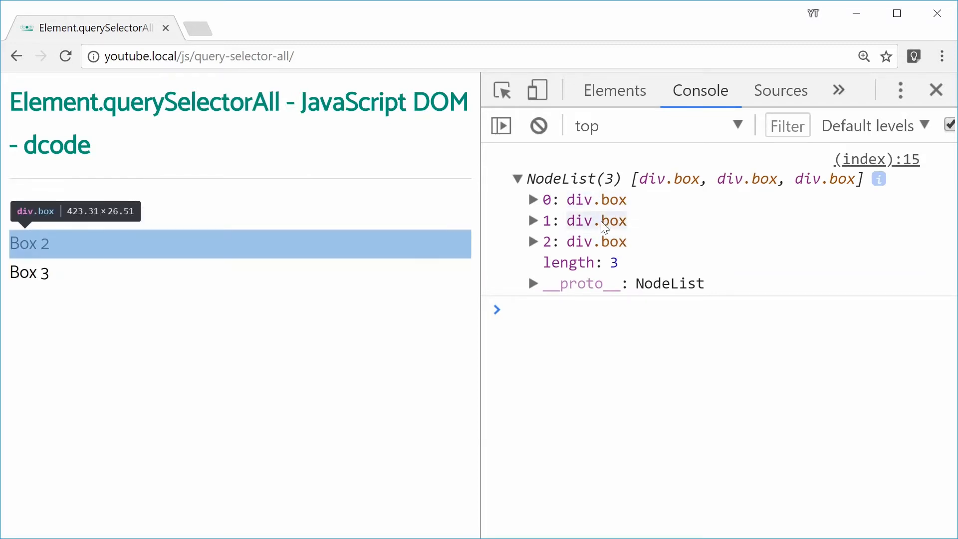
pyautogui.moveTo(757, 383)
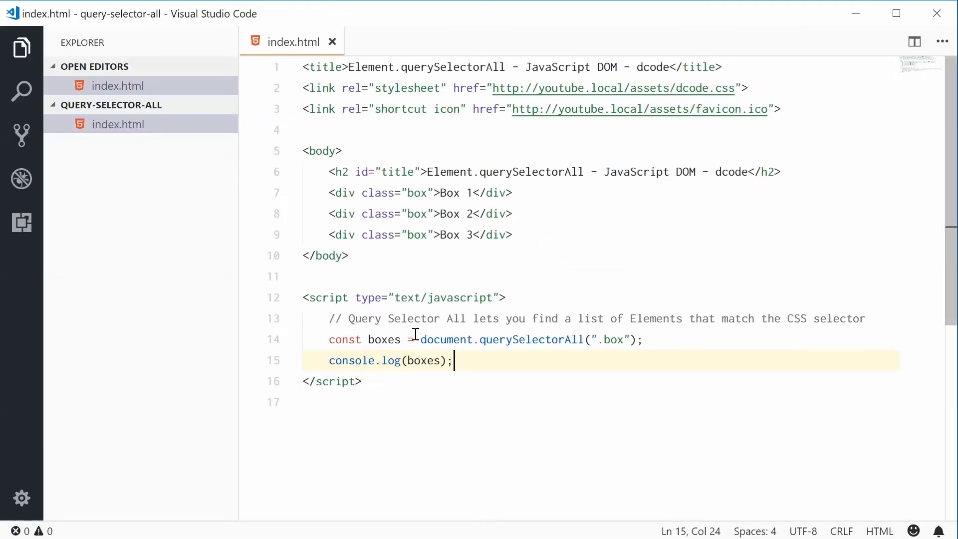
pyautogui.moveTo(412, 334)
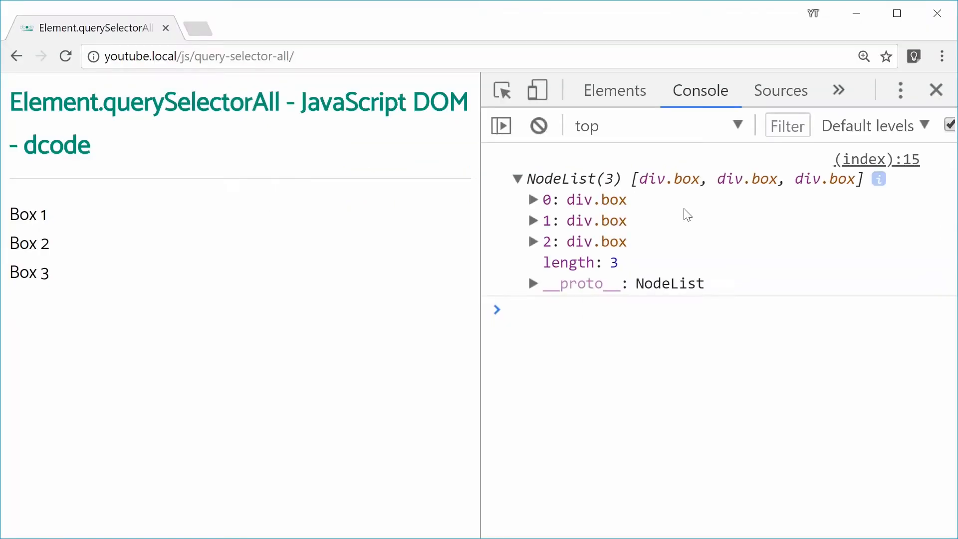
pyautogui.click(575, 310)
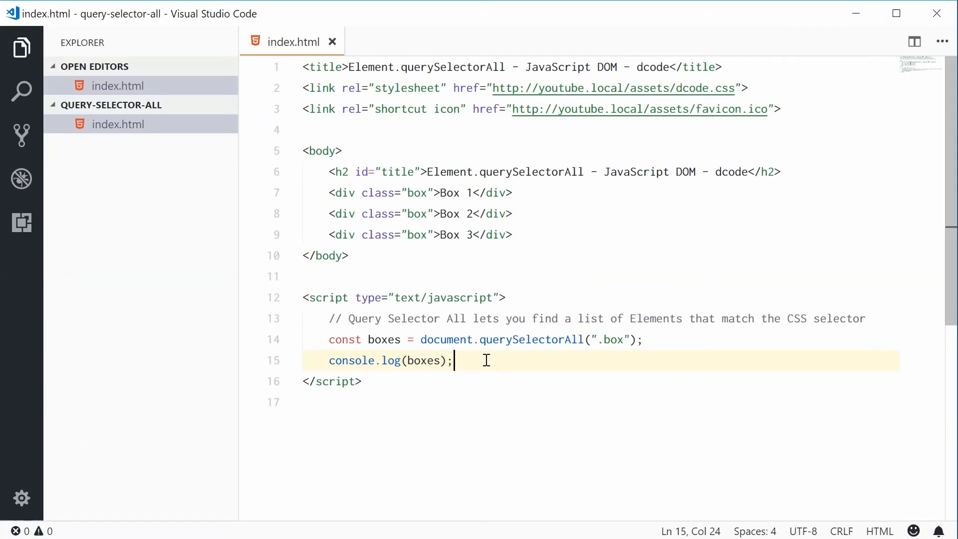
# Start a boxes.forEach((e) => { ... }) loop below the console log
pyautogui.press('Enter')
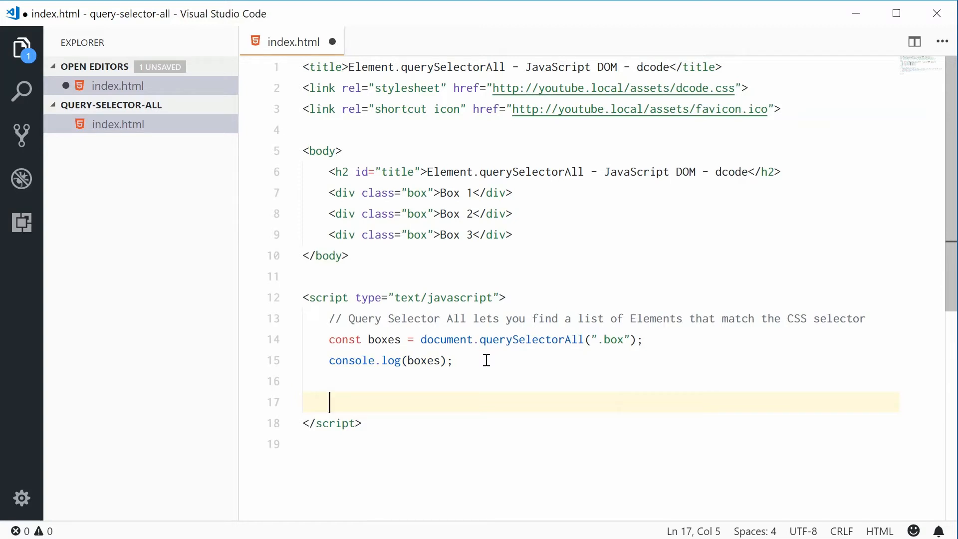
pyautogui.write('boxes')
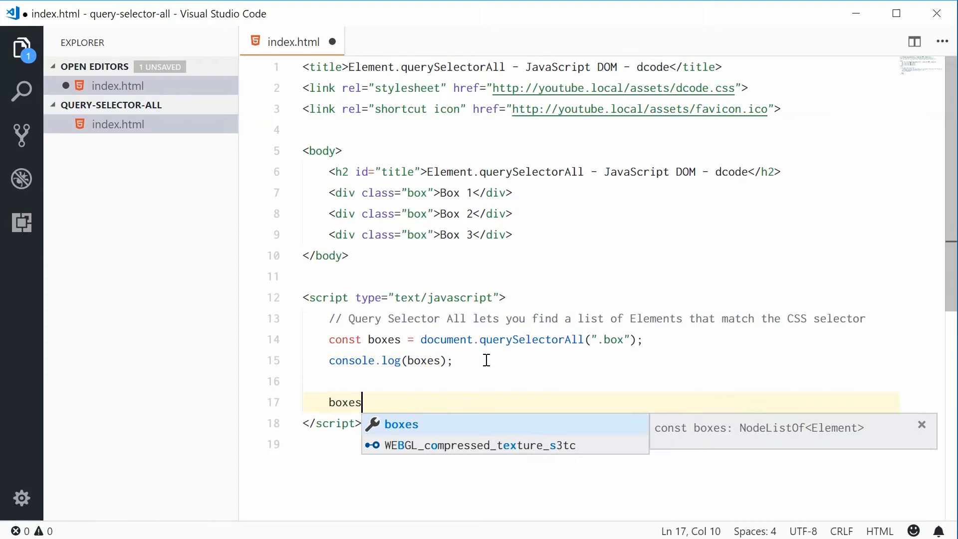
pyautogui.write('.forE')
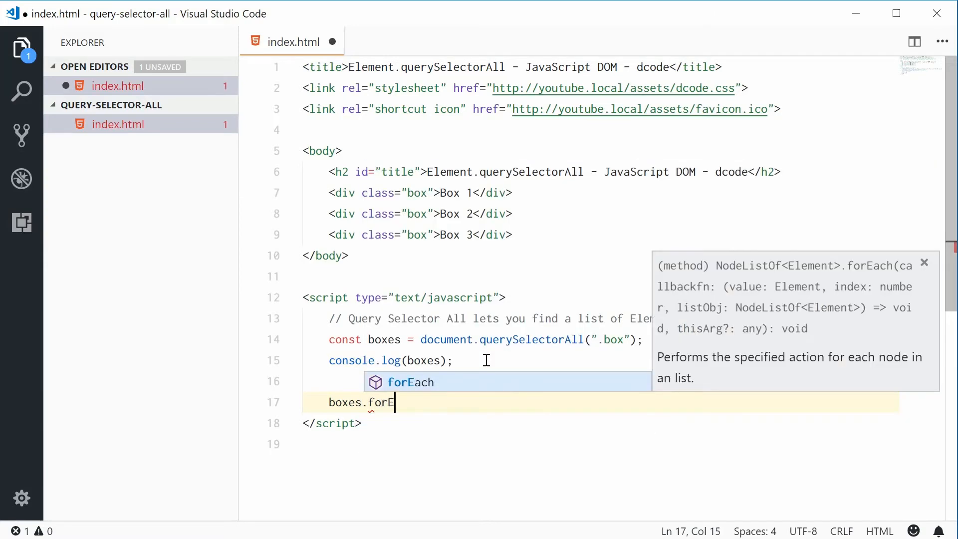
pyautogui.write('ach((')
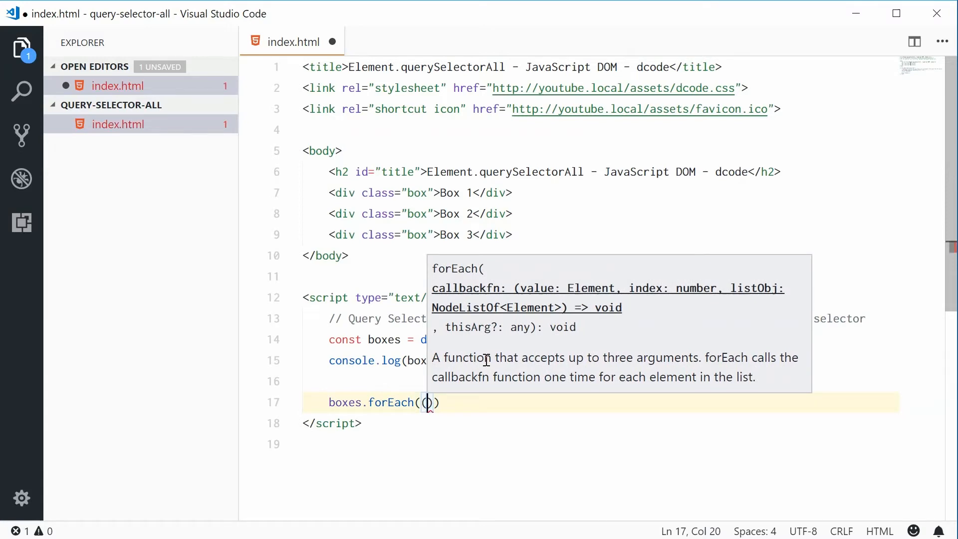
pyautogui.write('(e)')
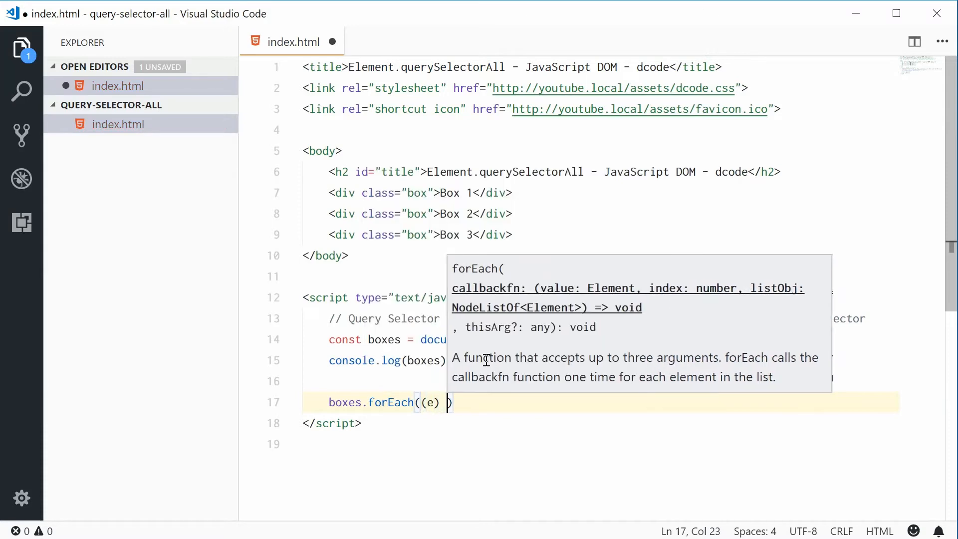
pyautogui.write('=> {')
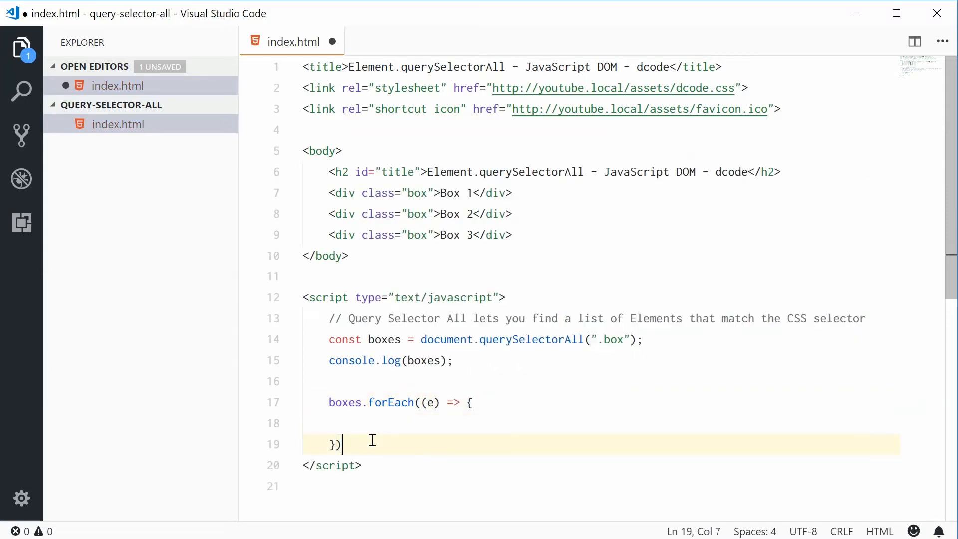
# Set e.style.color = 'red' inside the callback and save the file
pyautogui.doubleClick(391, 401)
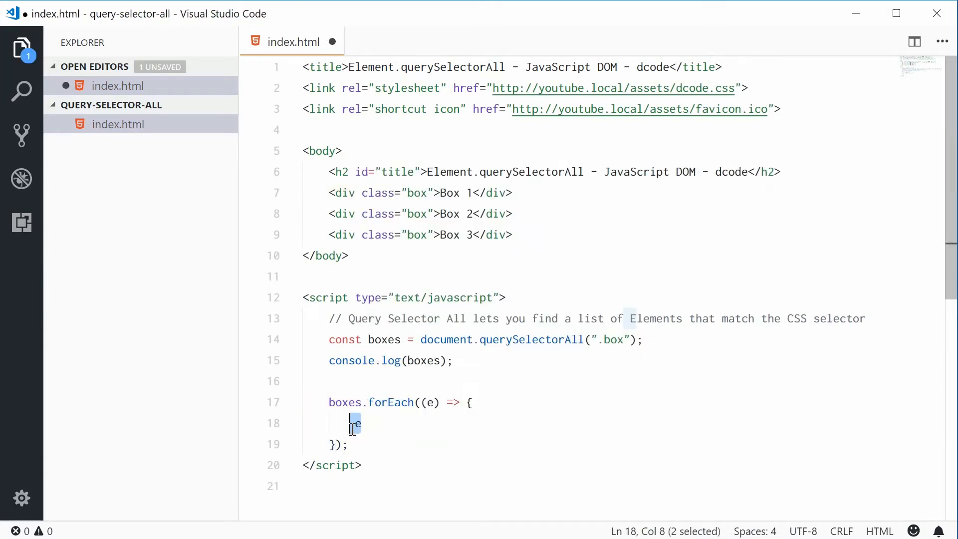
pyautogui.write('e')
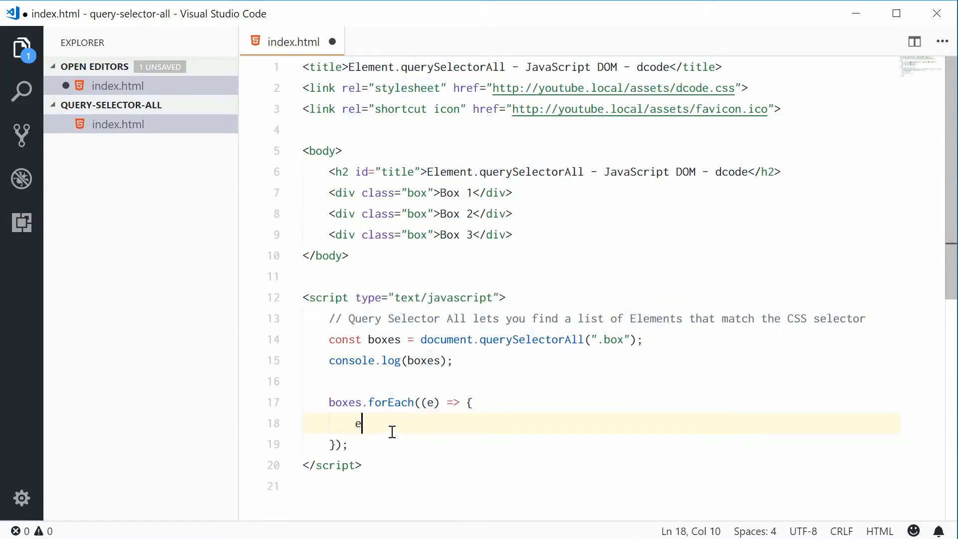
pyautogui.write('.style')
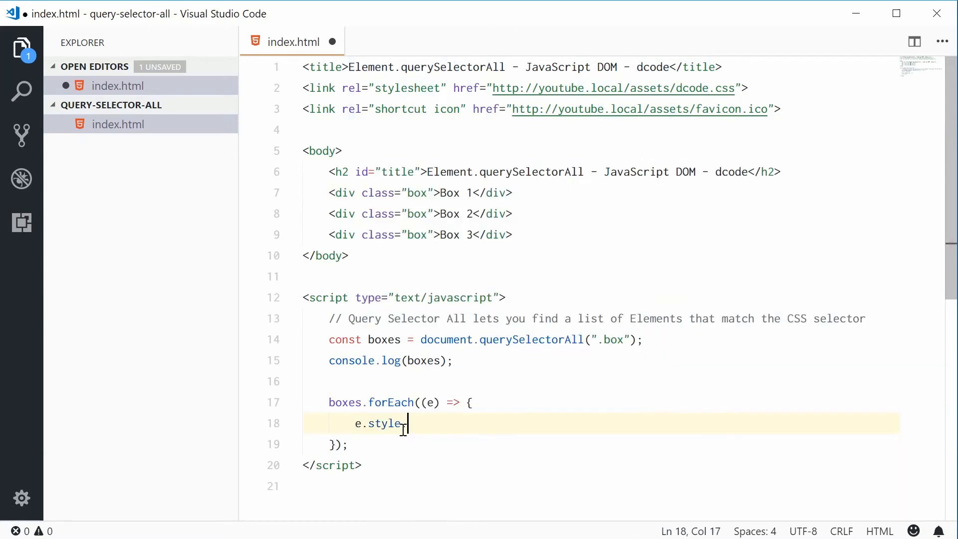
pyautogui.write(".color = 'red';")
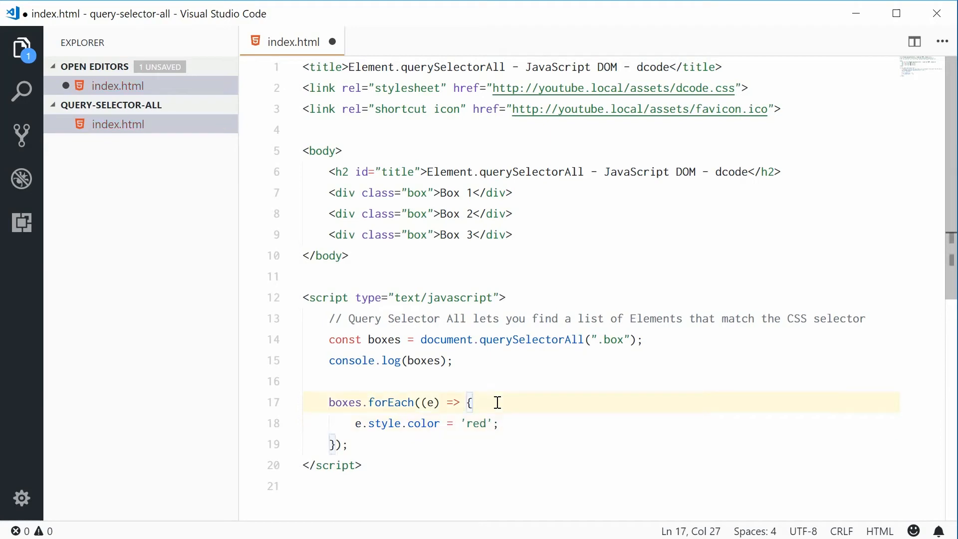
pyautogui.press('ctrl+s')
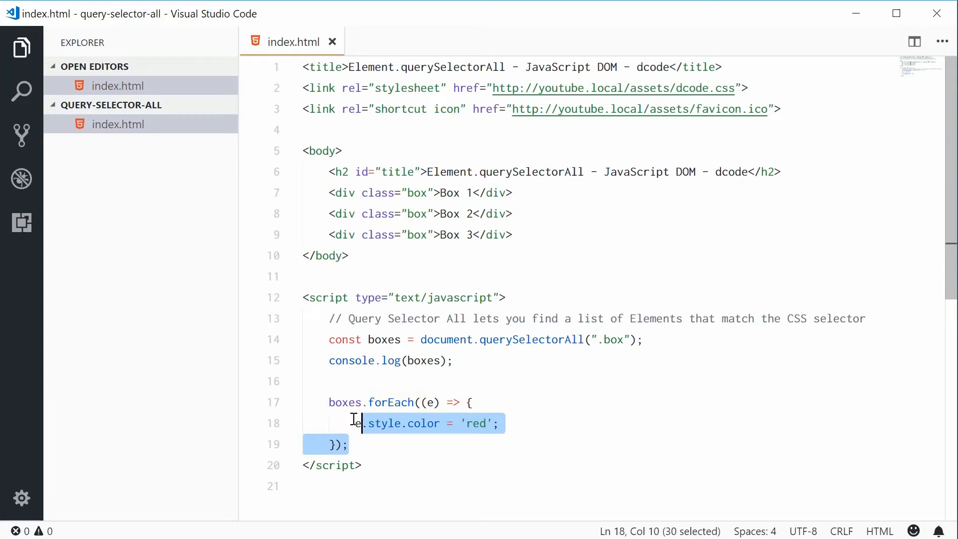
pyautogui.doubleClick(344, 402)
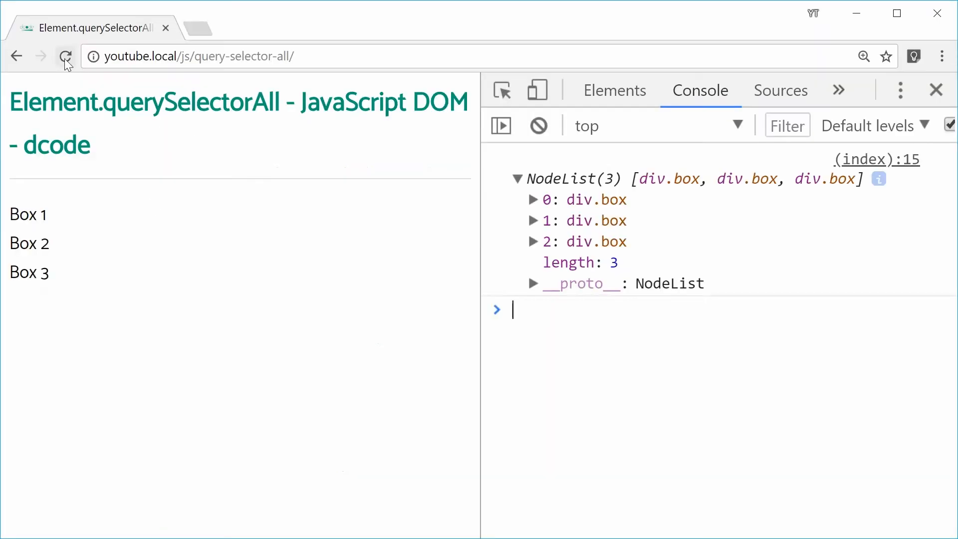
# Reload the page so Box 1–3 render in red, then switch back to the editor
pyautogui.click(64, 55)
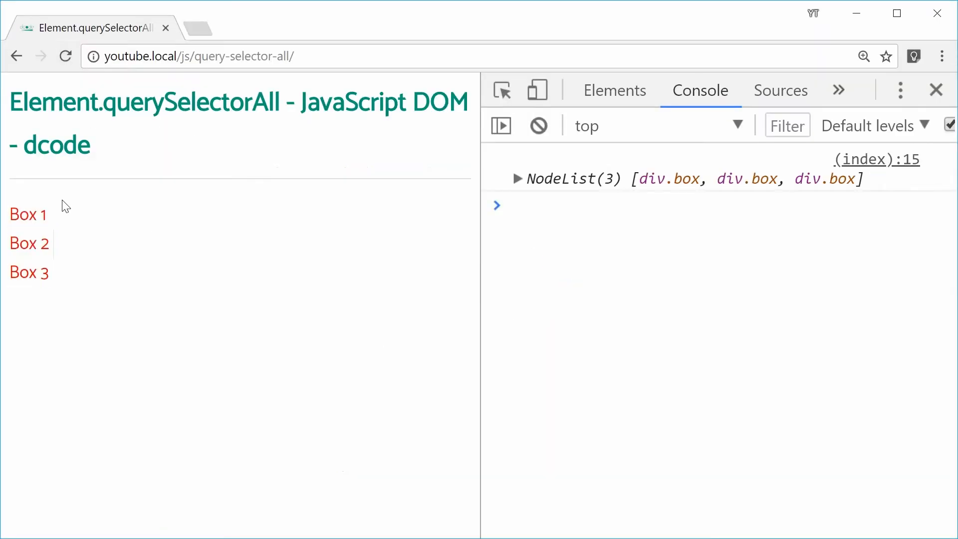
pyautogui.moveTo(132, 280)
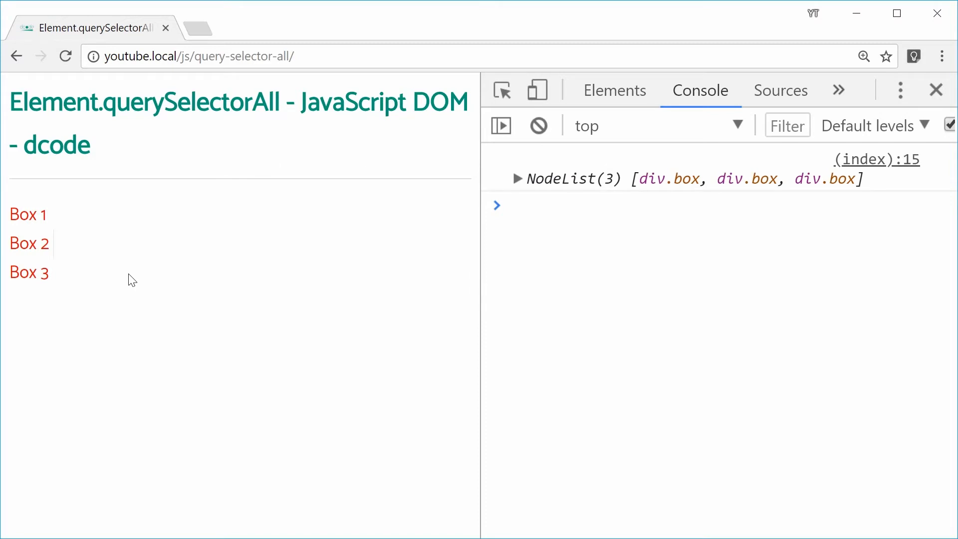
pyautogui.press('alt+tab')
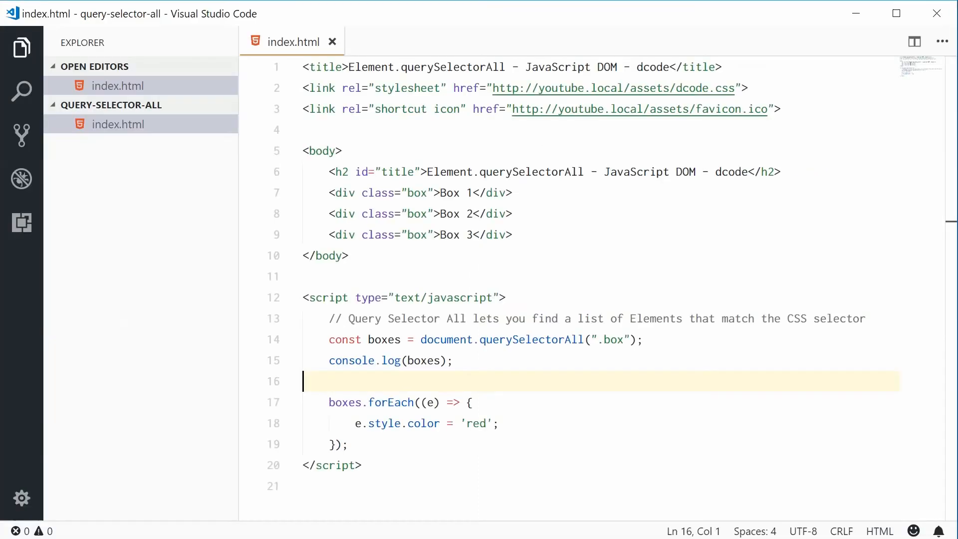
pyautogui.click(433, 360)
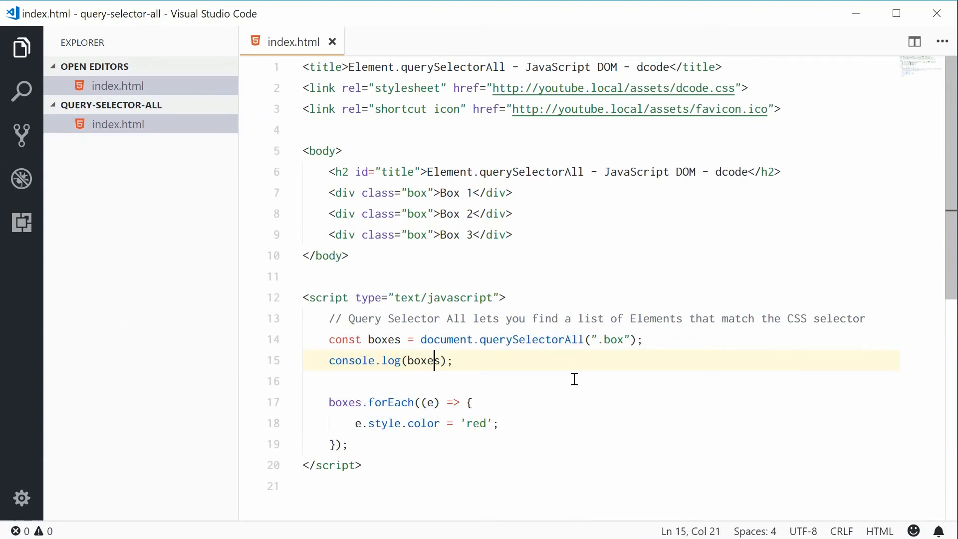
pyautogui.doubleClick(532, 339)
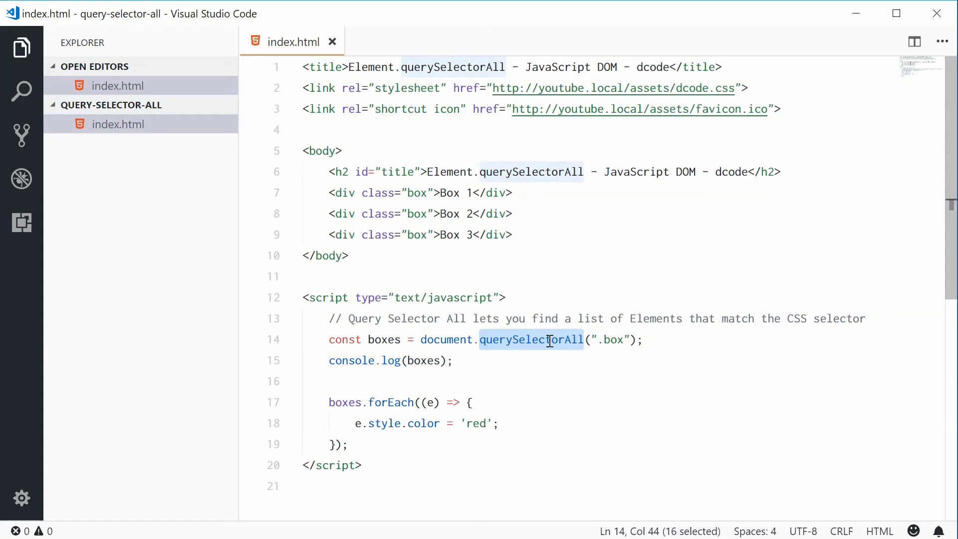
pyautogui.doubleClick(445, 339)
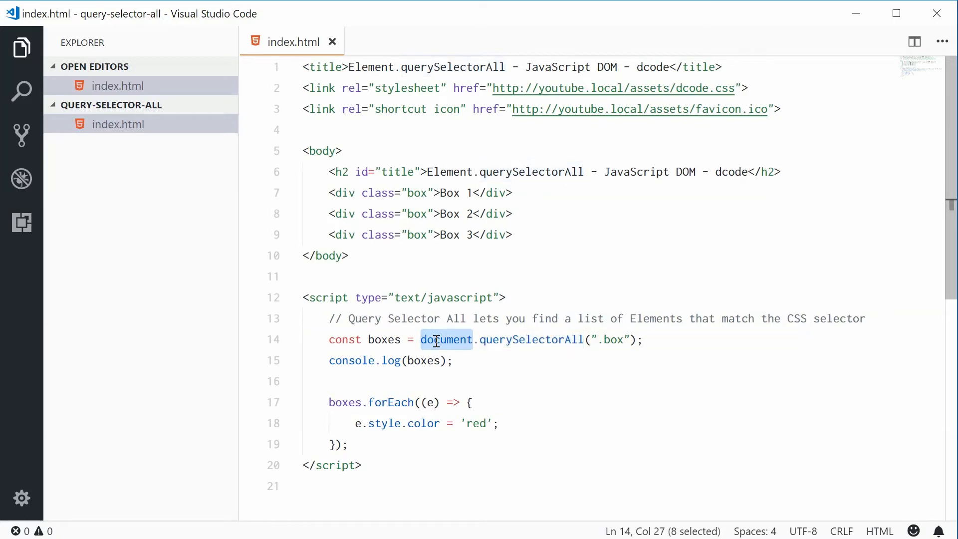
pyautogui.click(542, 232)
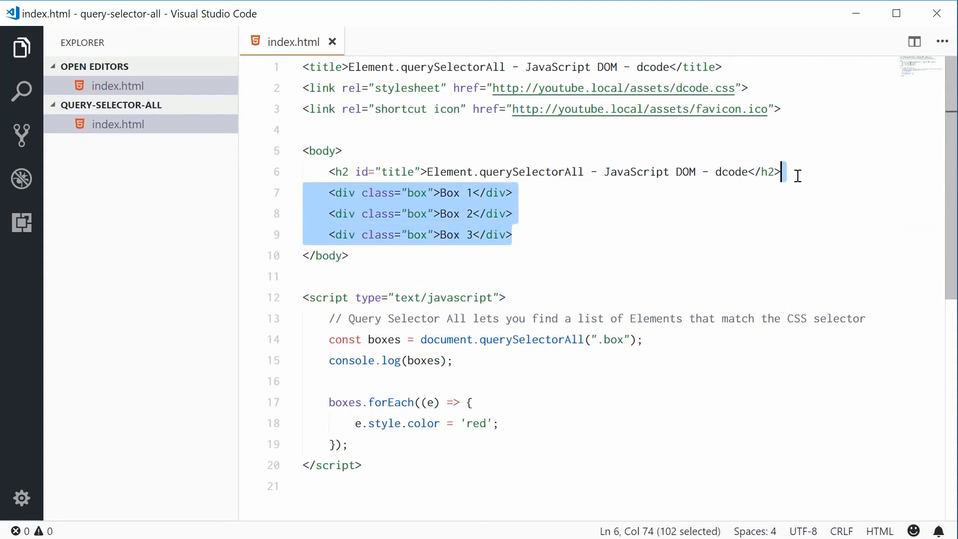
# Replace the box divs with a ul id="list1" holding Item 1 to Item 3
pyautogui.press('Delete')
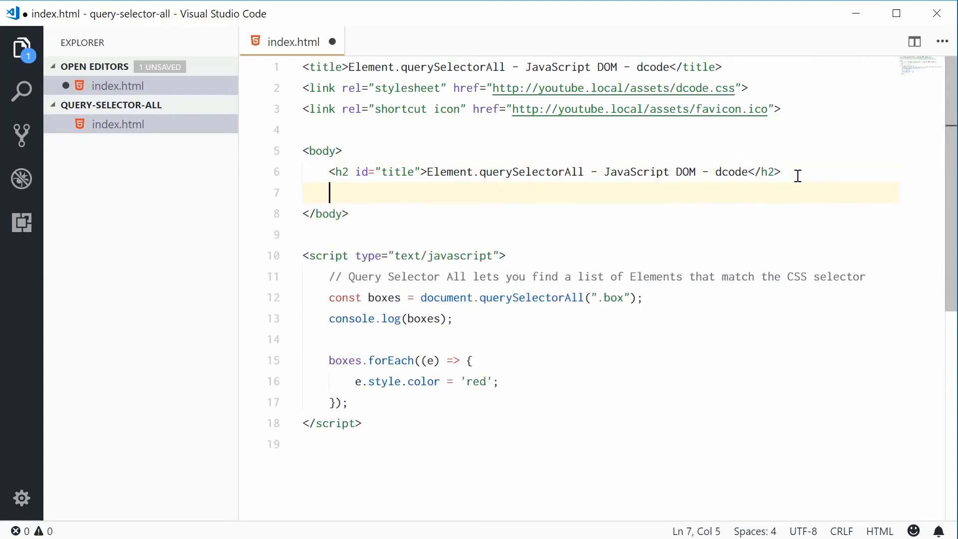
pyautogui.press('ctrl+s')
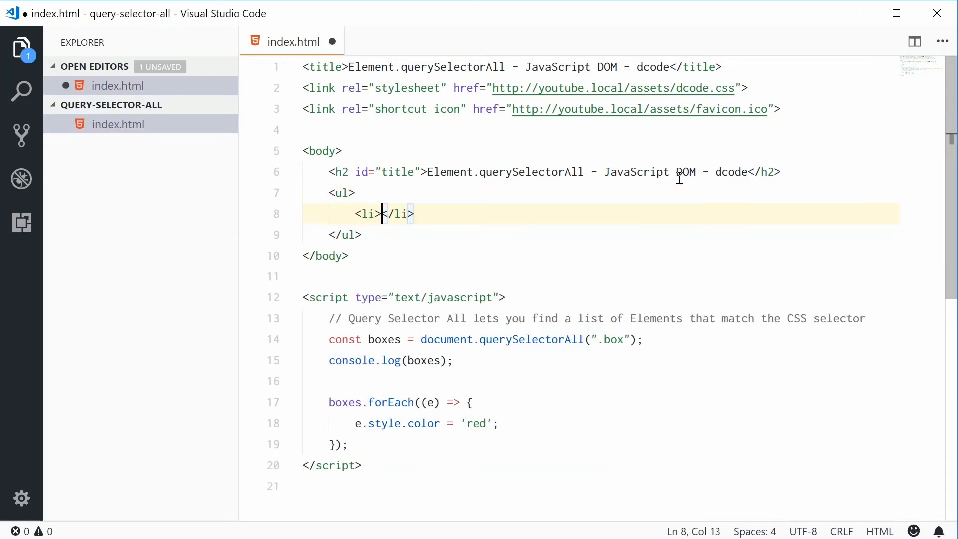
pyautogui.write('I')
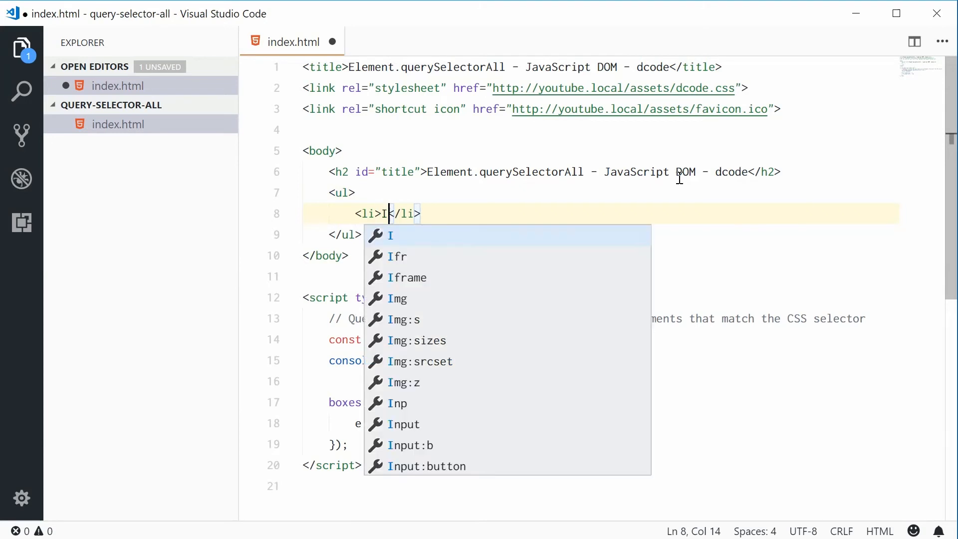
pyautogui.write('tem 1')
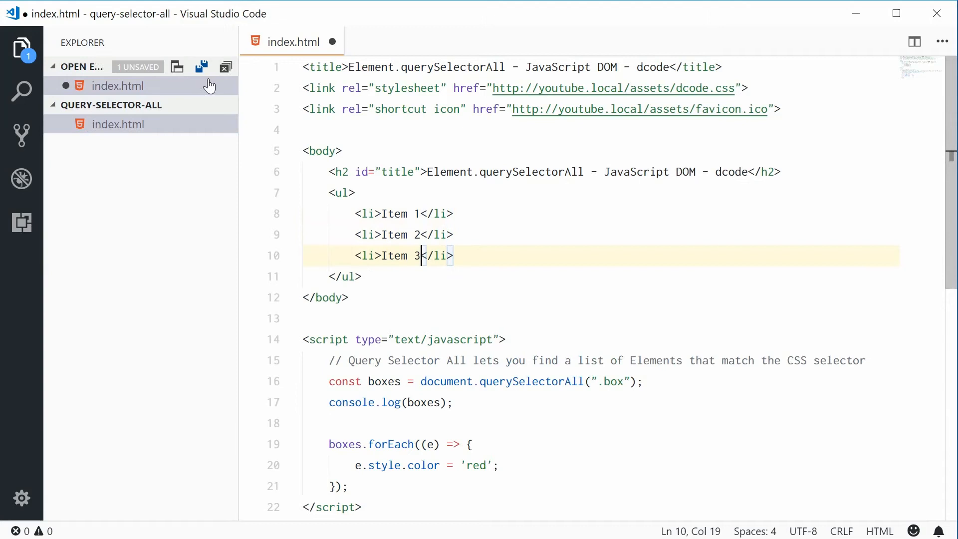
pyautogui.click(342, 192)
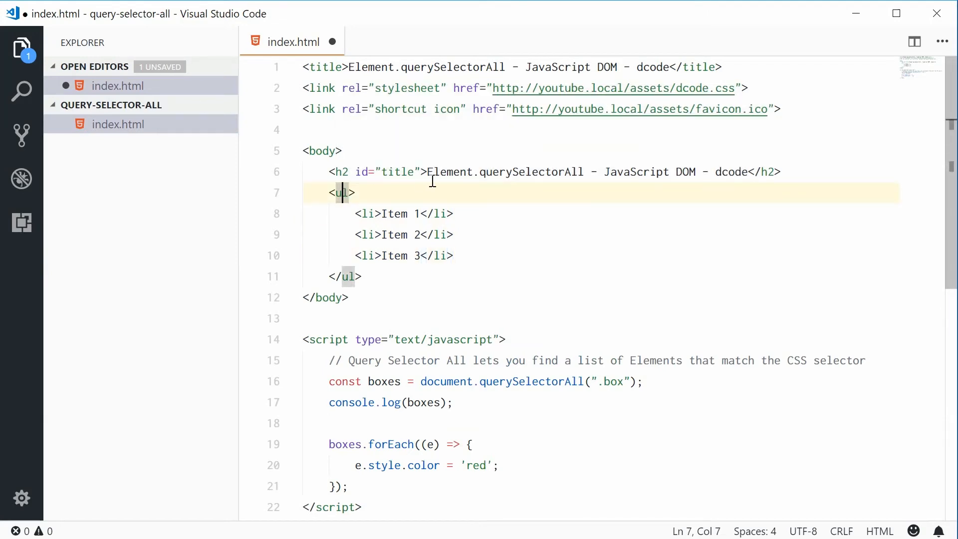
pyautogui.write('id=""')
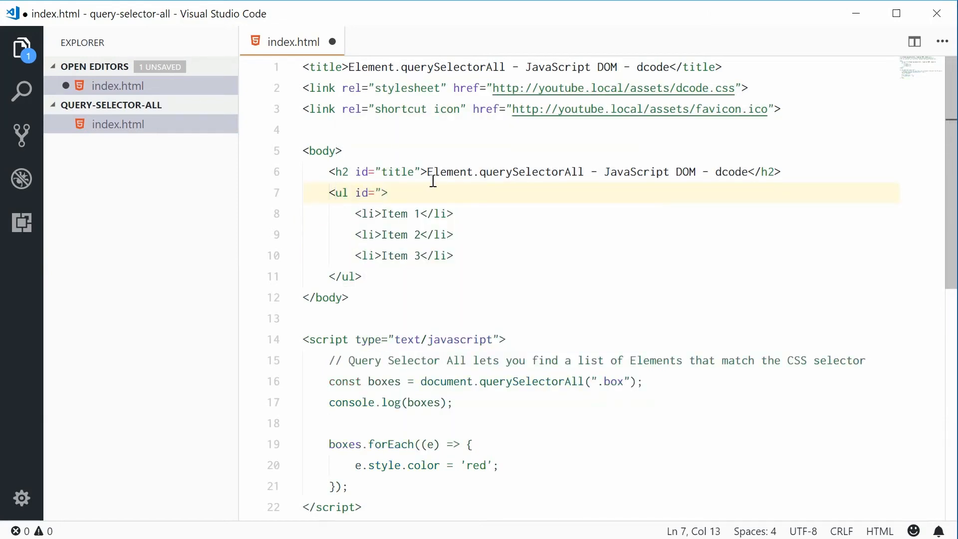
pyautogui.write('list1"')
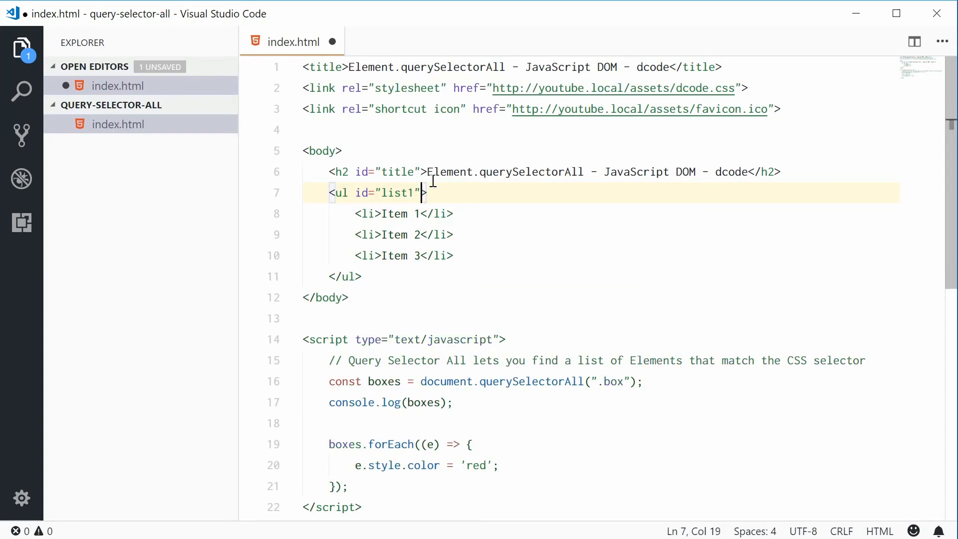
# Duplicate the list1 block below itself and change its id to list2
pyautogui.click(362, 276)
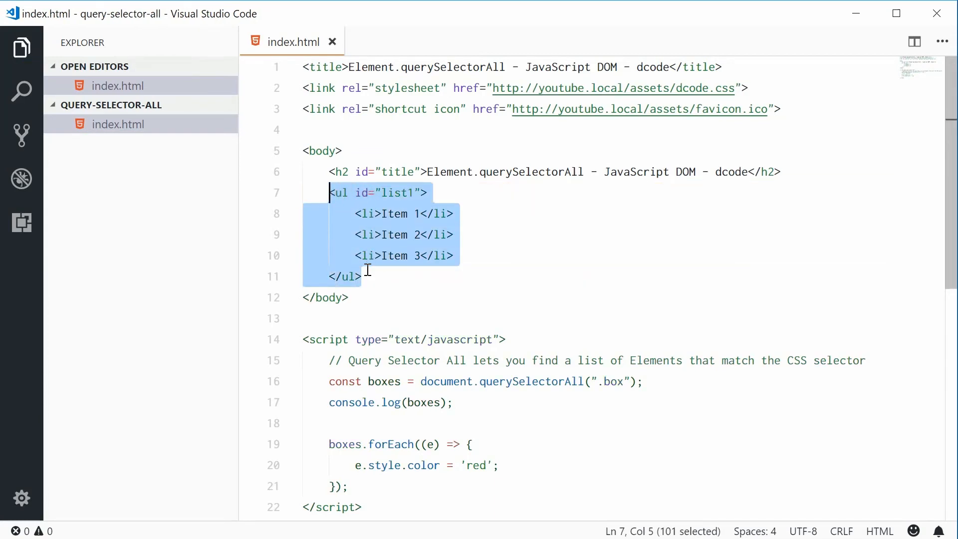
pyautogui.press('ctrl+v')
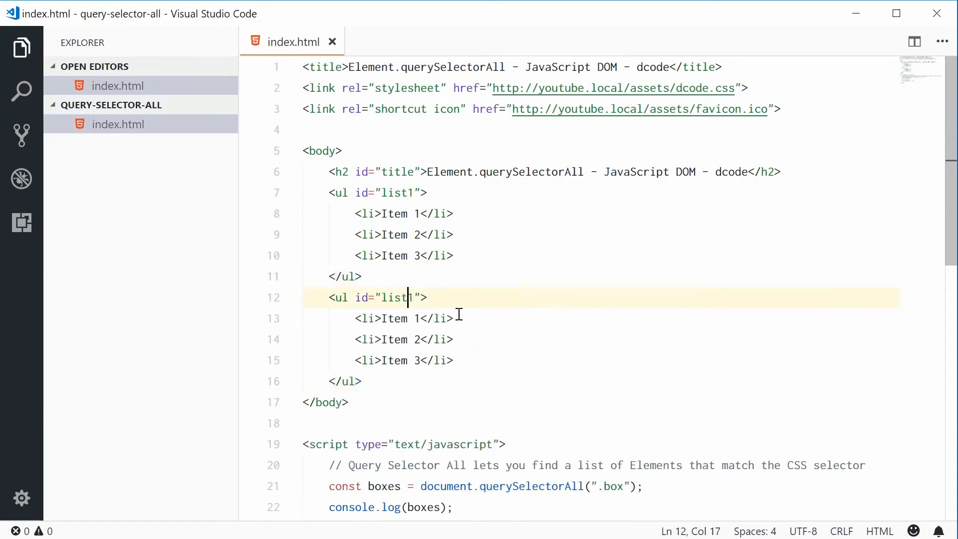
pyautogui.write('2')
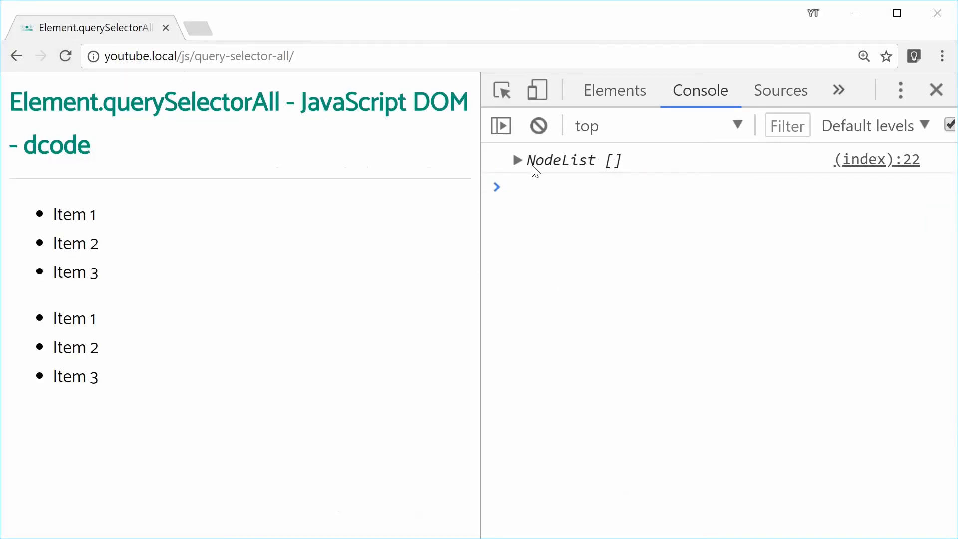
pyautogui.moveTo(443, 353)
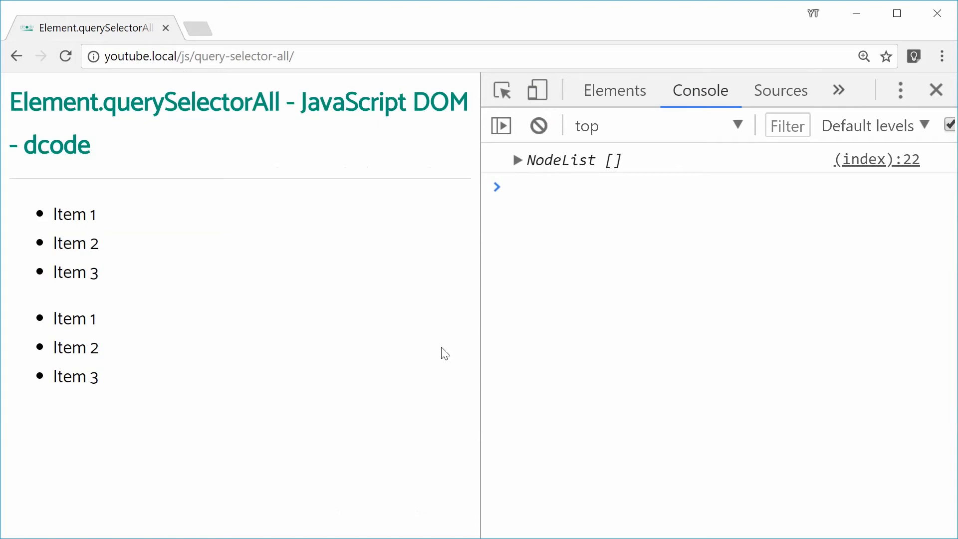
pyautogui.moveTo(176, 256)
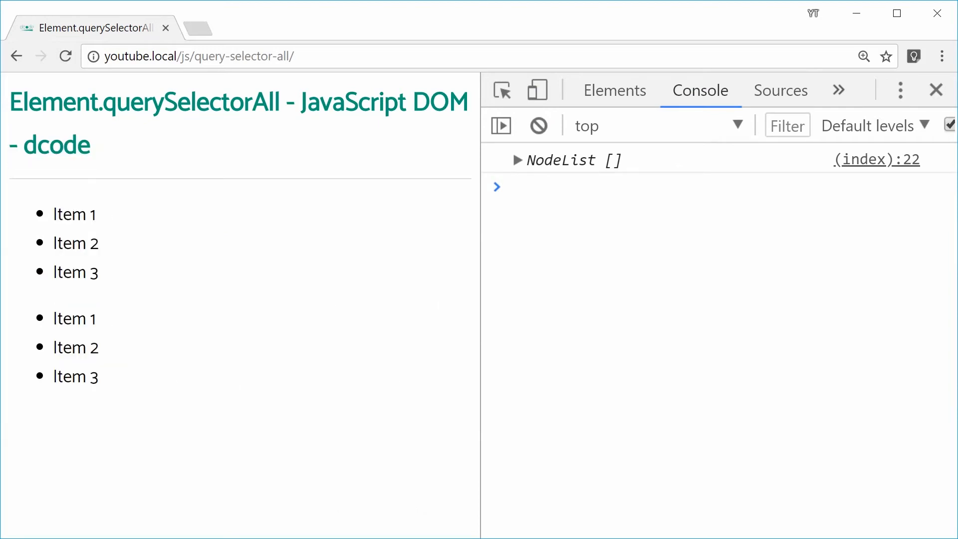
# Switch back from Chrome to the code editor after checking the reloaded page
pyautogui.press('alt+tab')
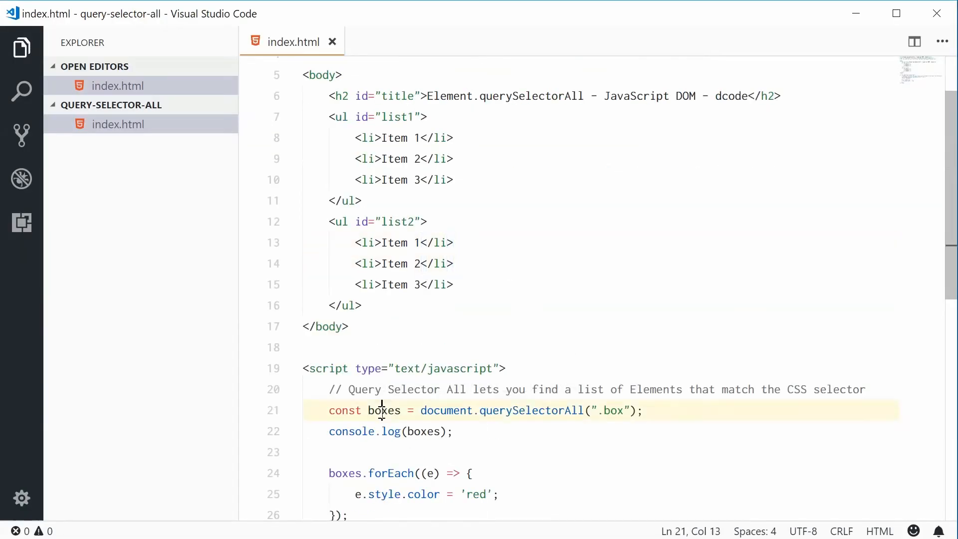
# Rename boxes to items and change the selector from ".box" to "li"
pyautogui.doubleClick(383, 410)
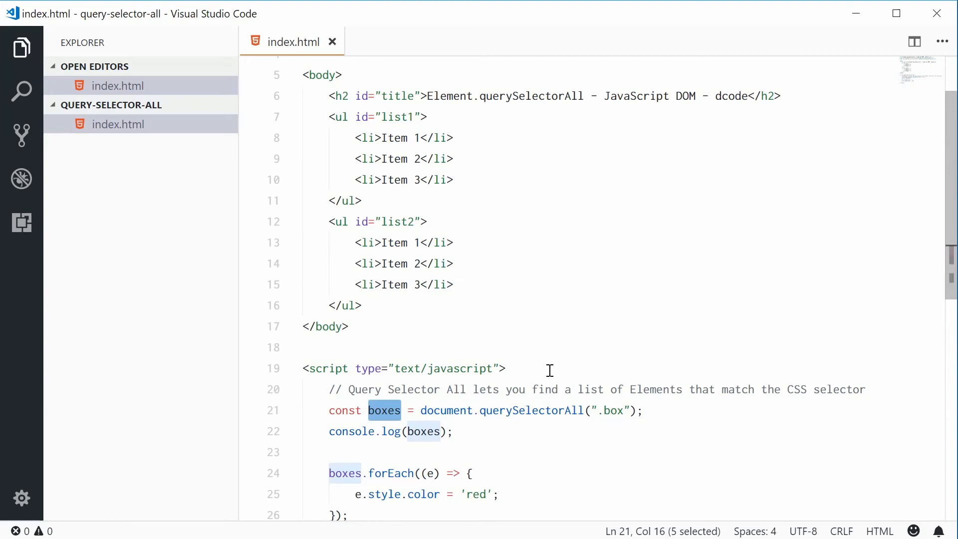
pyautogui.write('items')
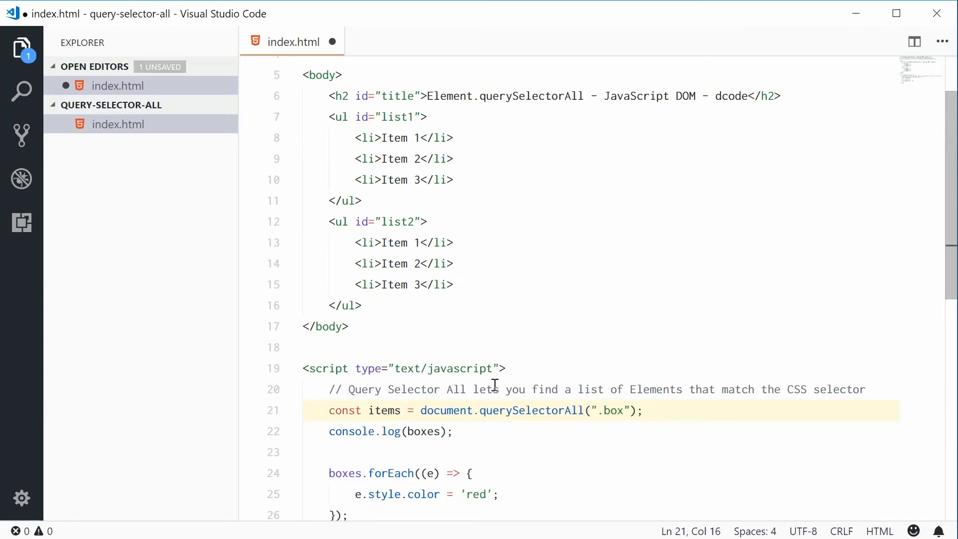
pyautogui.doubleClick(383, 410)
pyautogui.write('item')
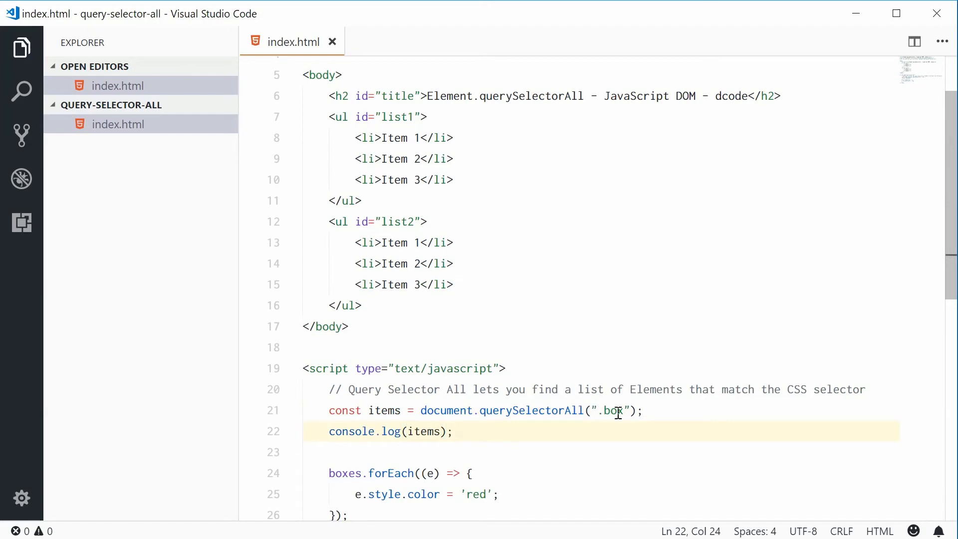
pyautogui.doubleClick(613, 409)
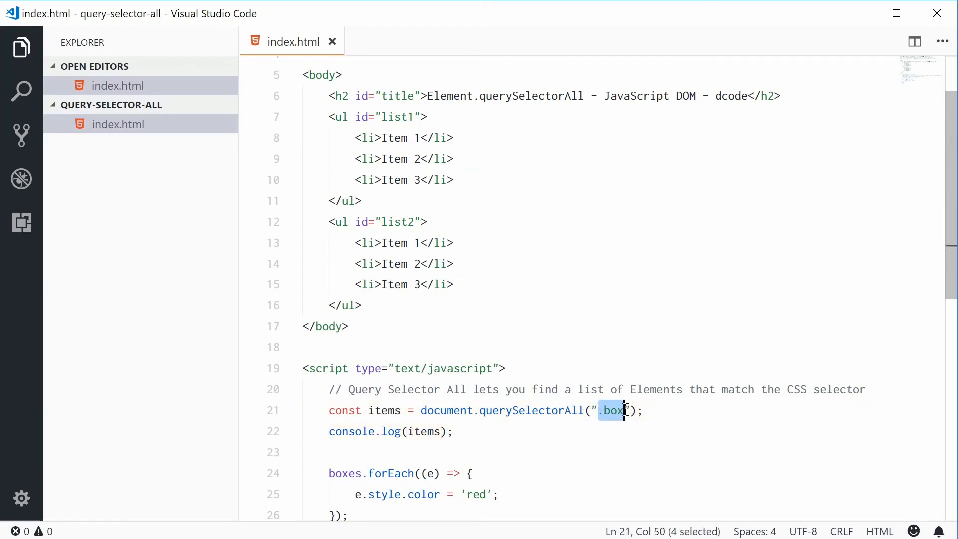
pyautogui.write('li')
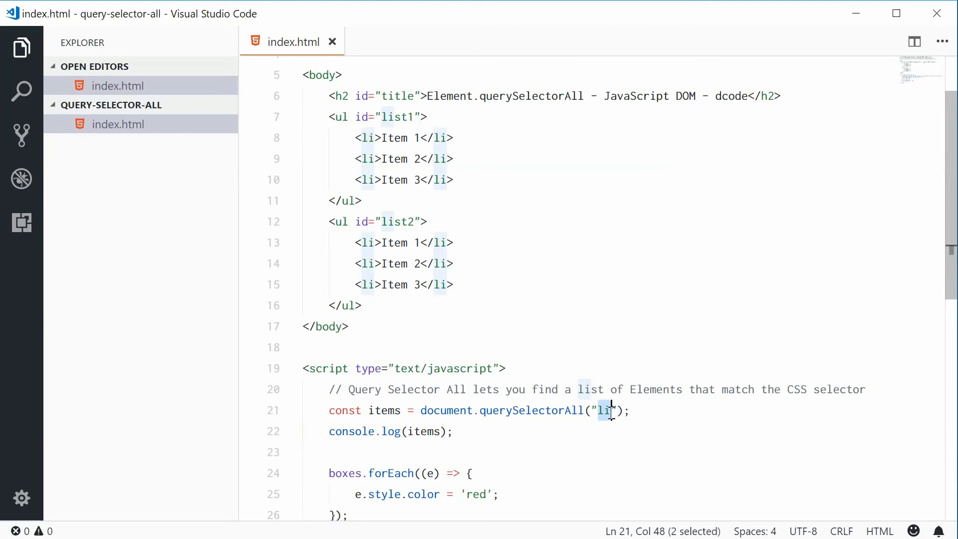
pyautogui.moveTo(354, 132)
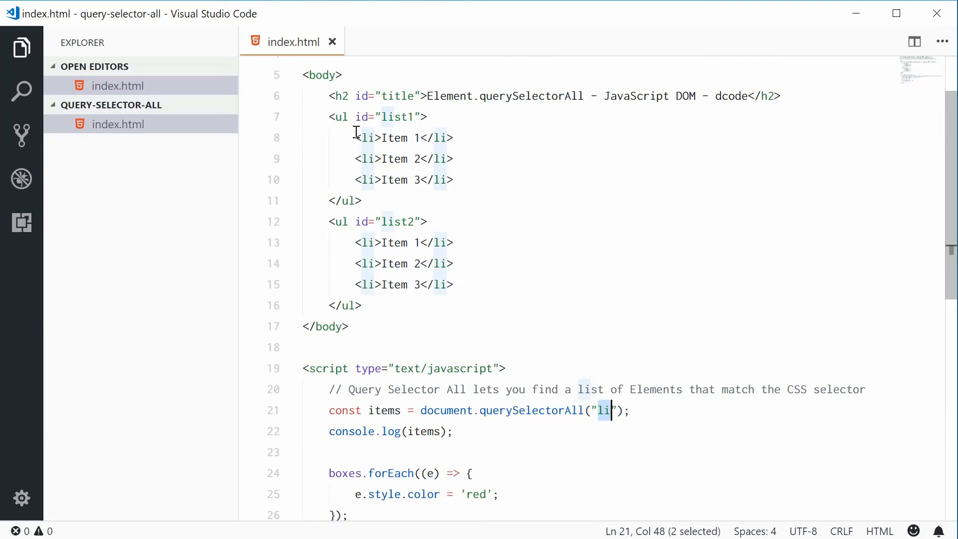
# Delete the leftover boxes.forEach loop from the script
pyautogui.click(427, 263)
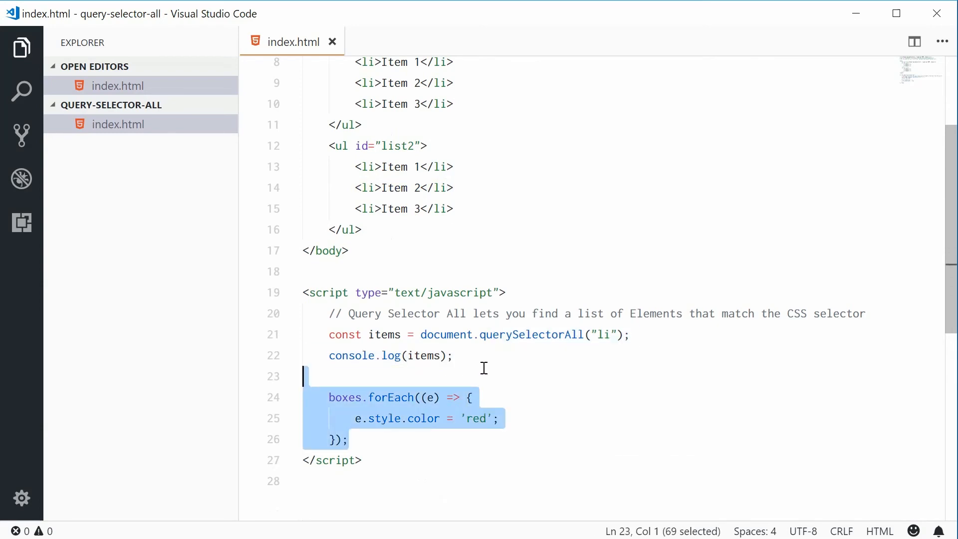
pyautogui.press('Delete')
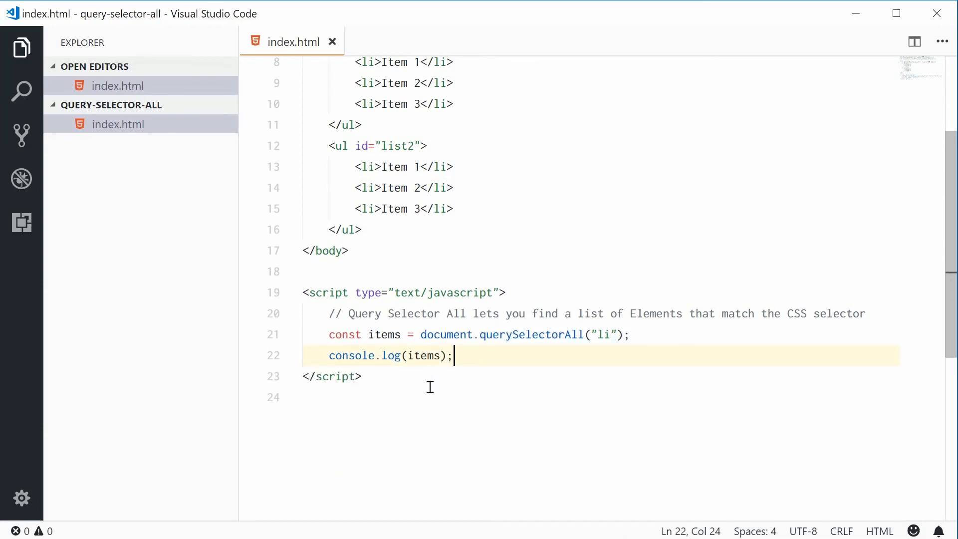
pyautogui.doubleClick(421, 355)
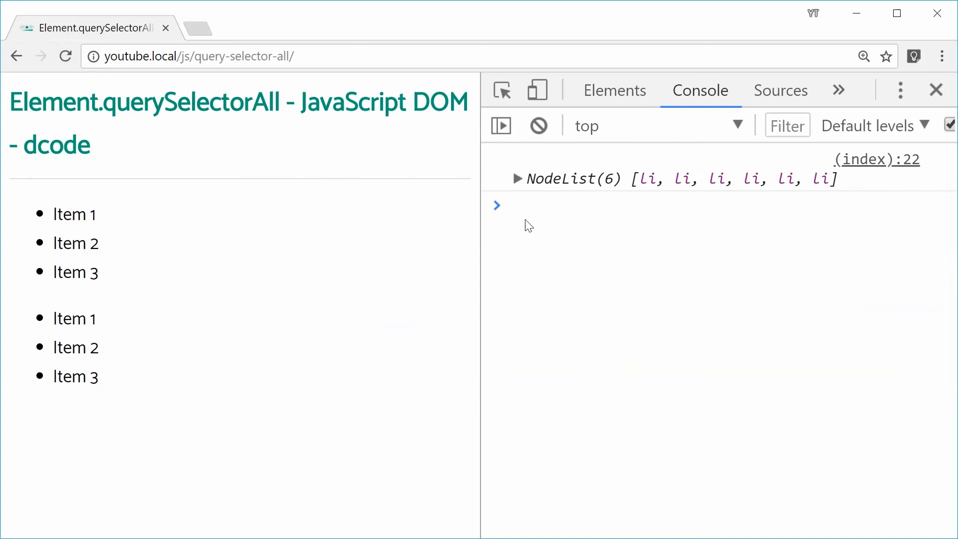
# Expand the logged NodeList(6) to show the six li entries in the console
pyautogui.click(516, 179)
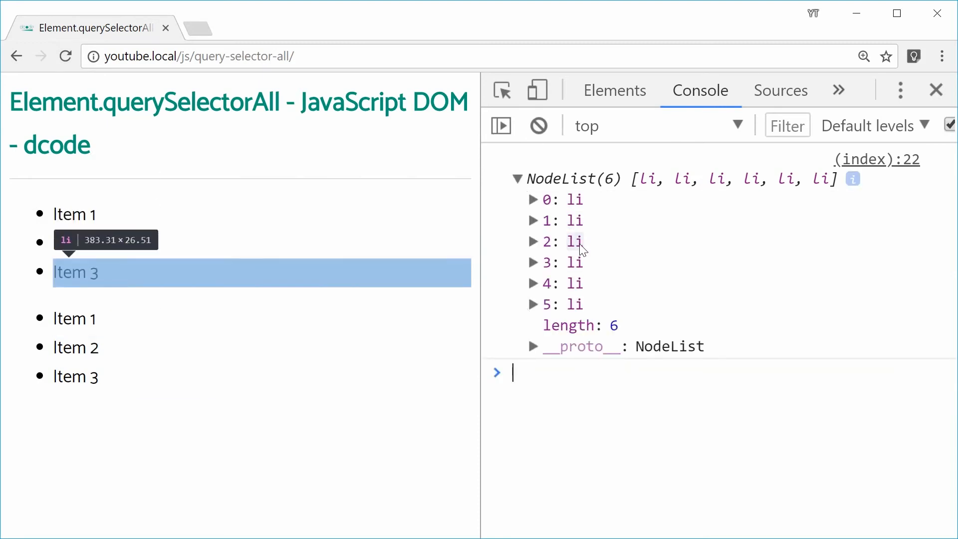
pyautogui.moveTo(574, 304)
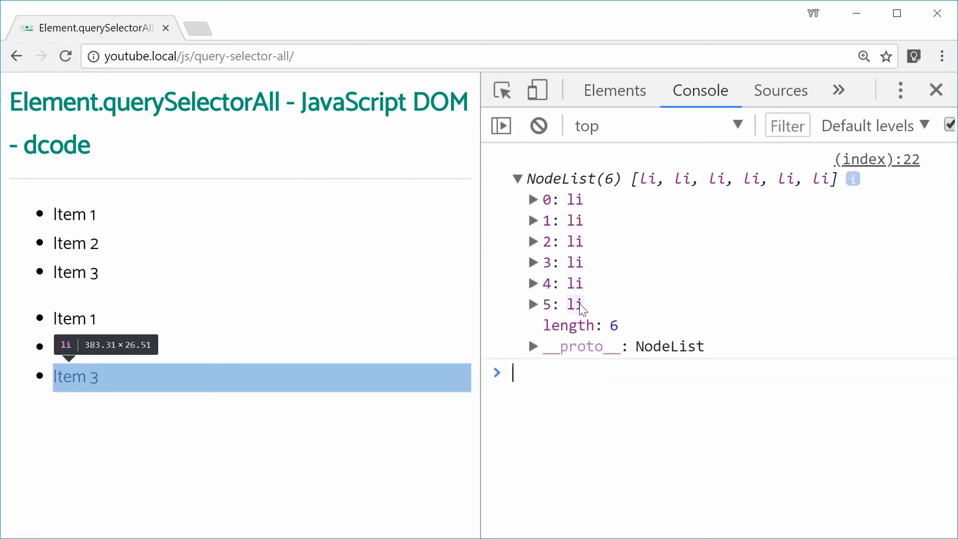
pyautogui.moveTo(202, 196)
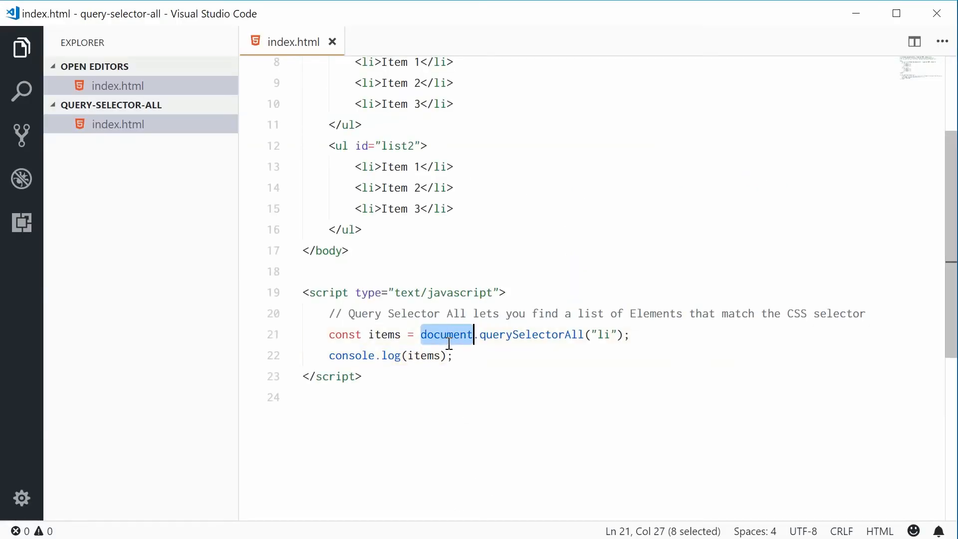
# Add const list2 = document.querySelector("#list2") above the items line and save
pyautogui.doubleClick(530, 334)
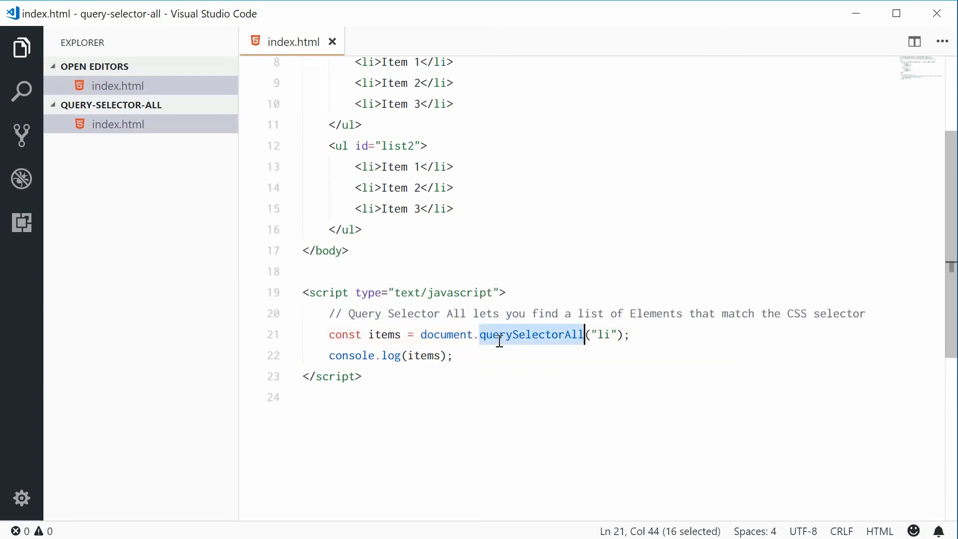
pyautogui.doubleClick(445, 334)
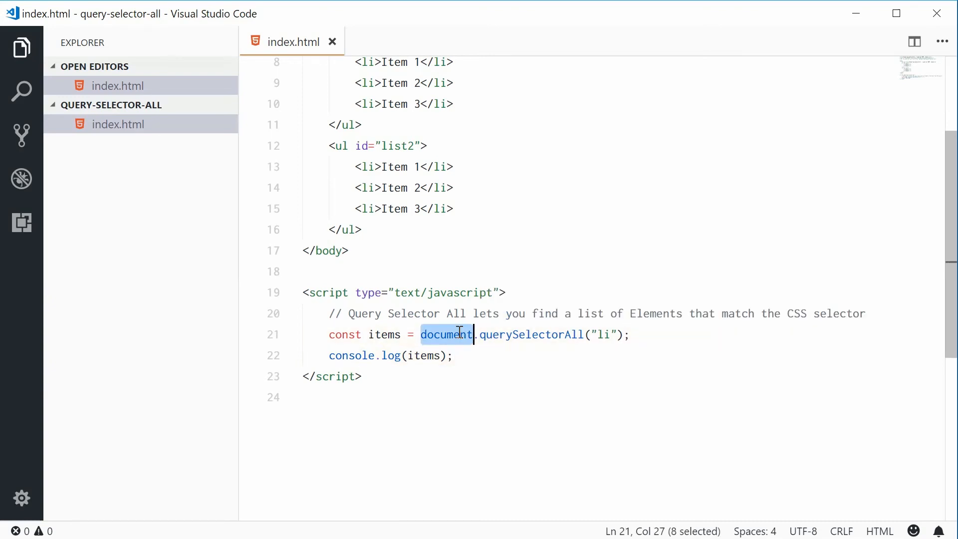
pyautogui.moveTo(445, 335)
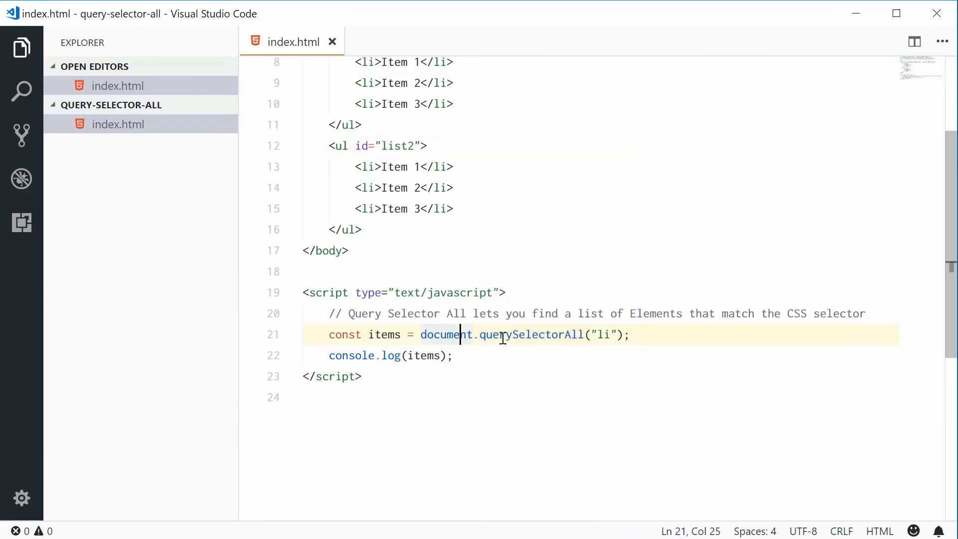
pyautogui.click(858, 313)
pyautogui.write('const')
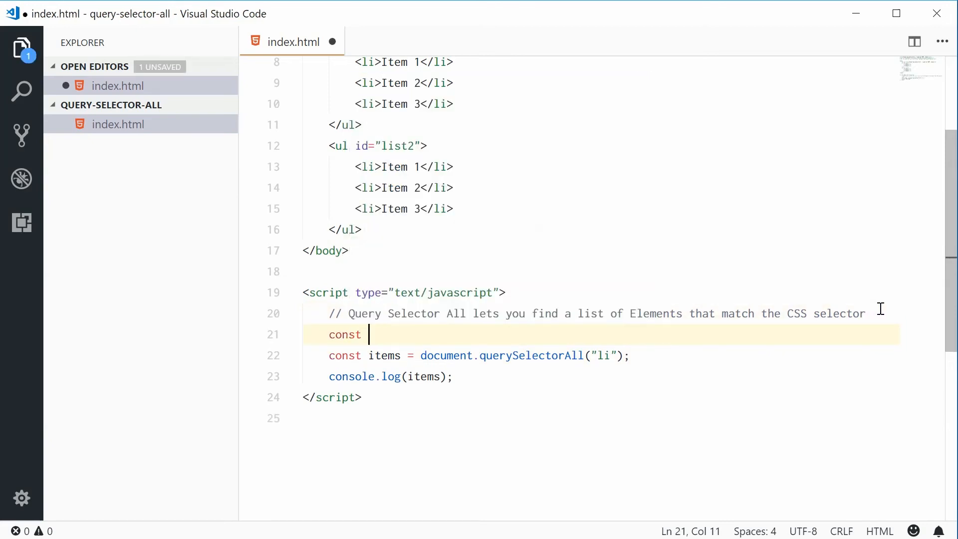
pyautogui.write('list2 =')
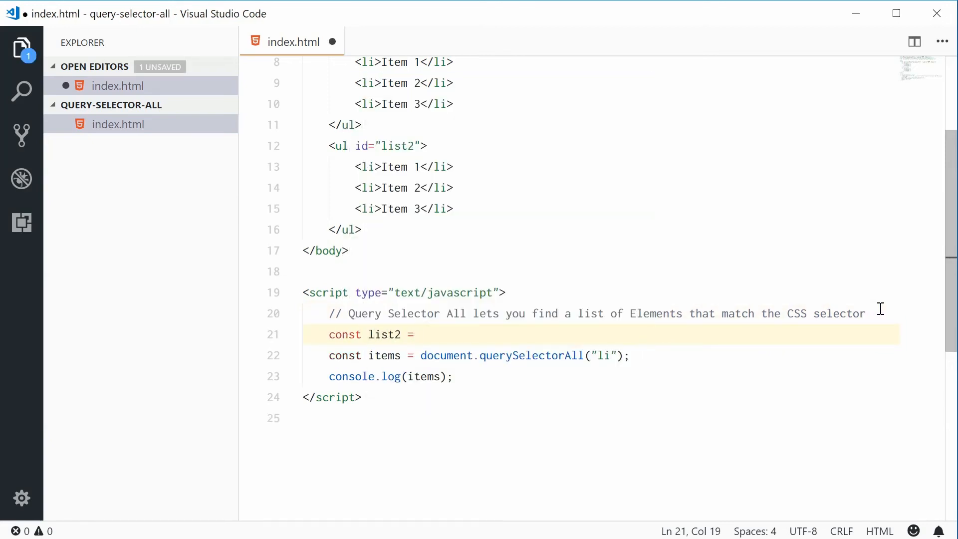
pyautogui.write('document.querySelector("#')
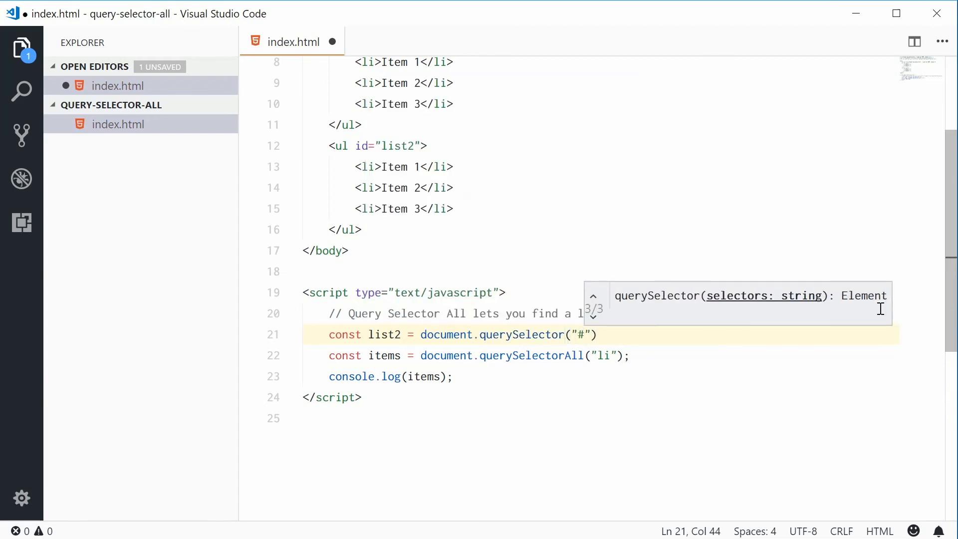
pyautogui.write('list2);')
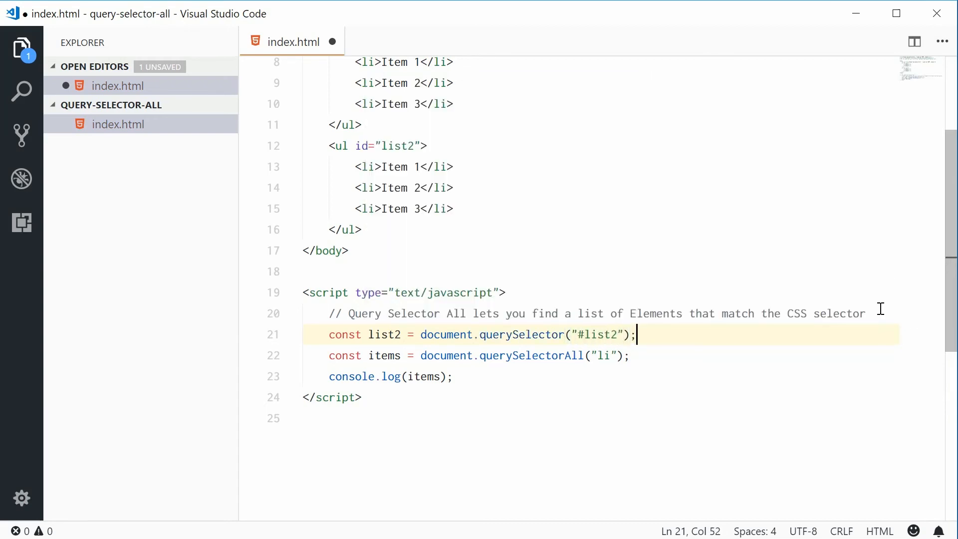
pyautogui.press('ctrl+s')
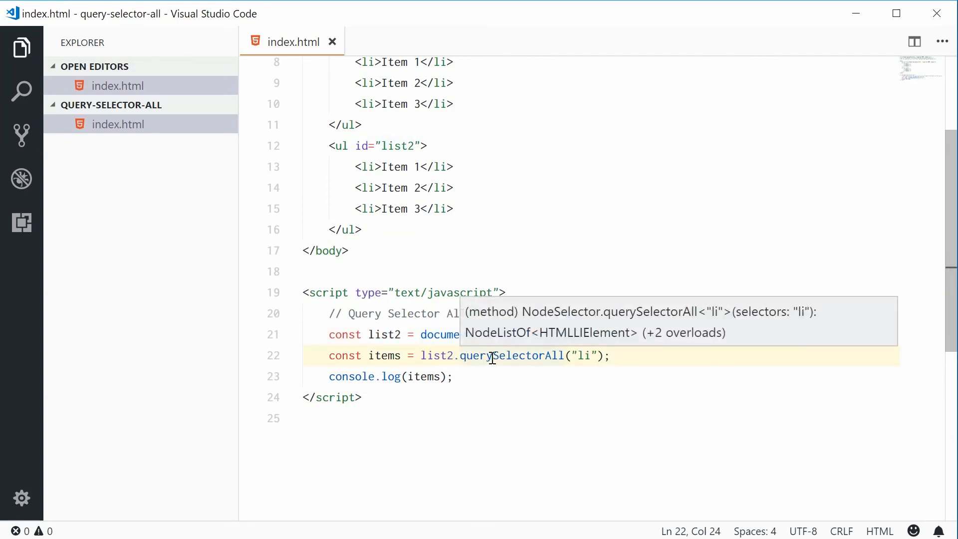
# Point out list2 as the scope of the li querySelectorAll call
pyautogui.doubleClick(435, 355)
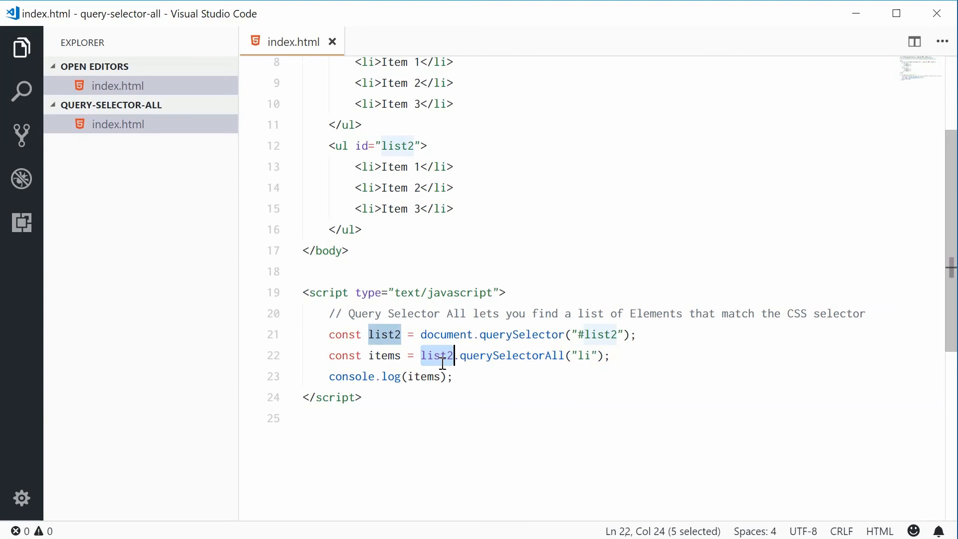
pyautogui.click(612, 355)
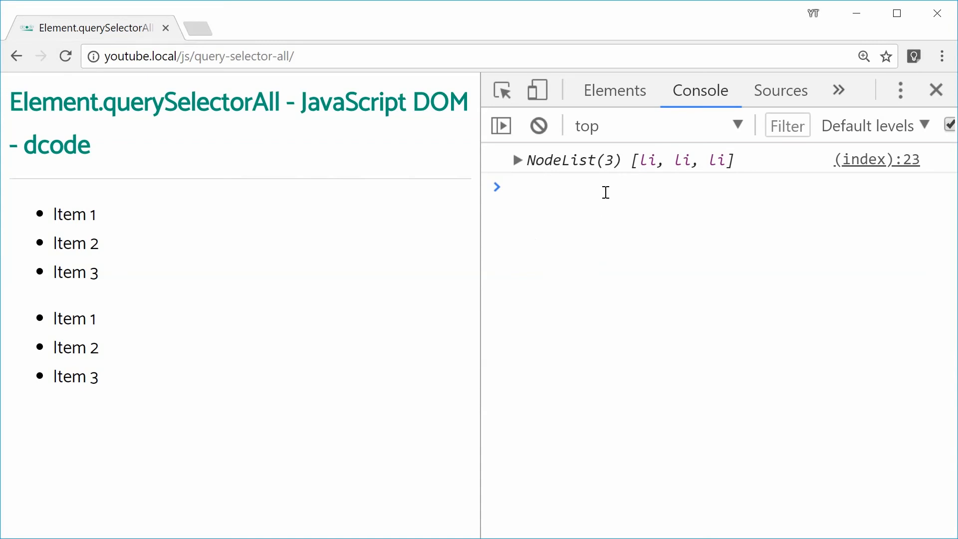
pyautogui.moveTo(524, 167)
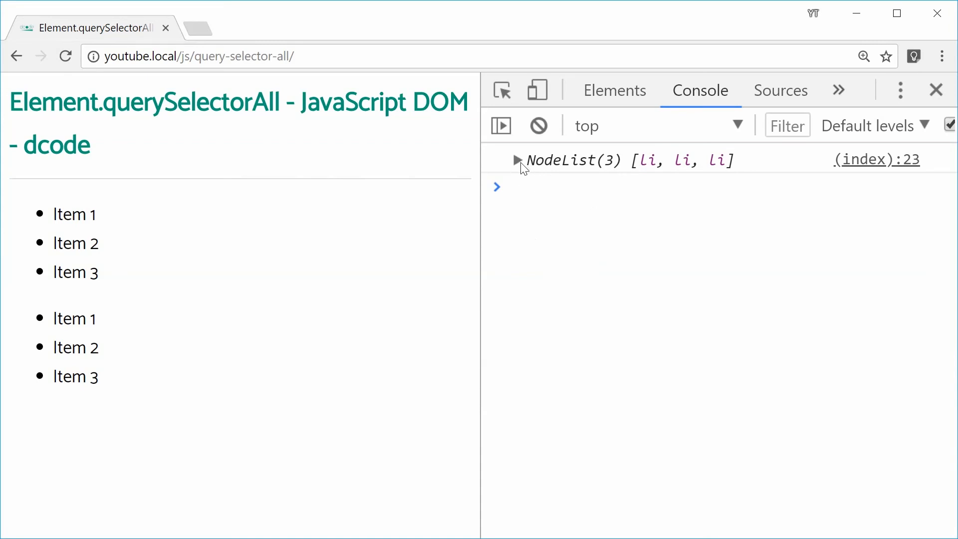
# Expand the logged NodeList(3) to see the three li items from the second list
pyautogui.click(517, 159)
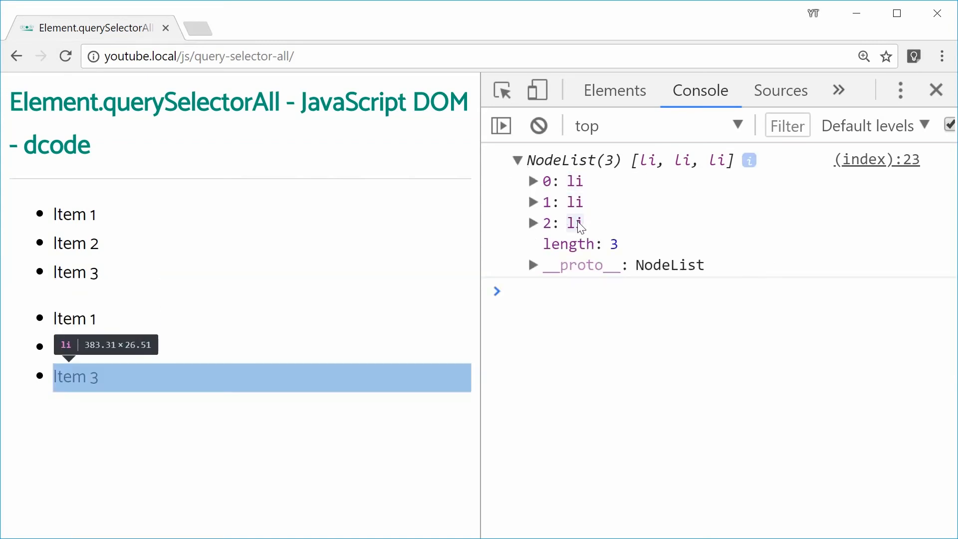
pyautogui.moveTo(575, 181)
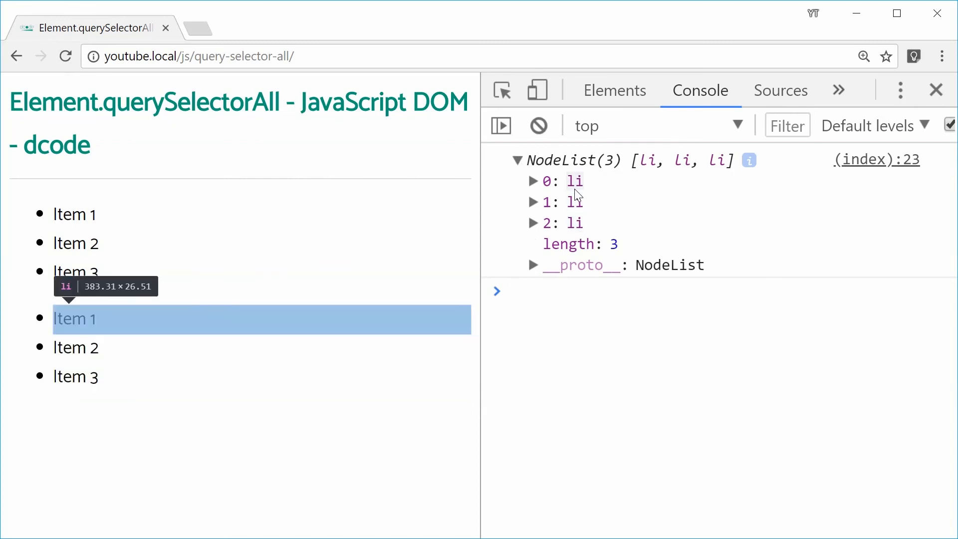
pyautogui.moveTo(585, 187)
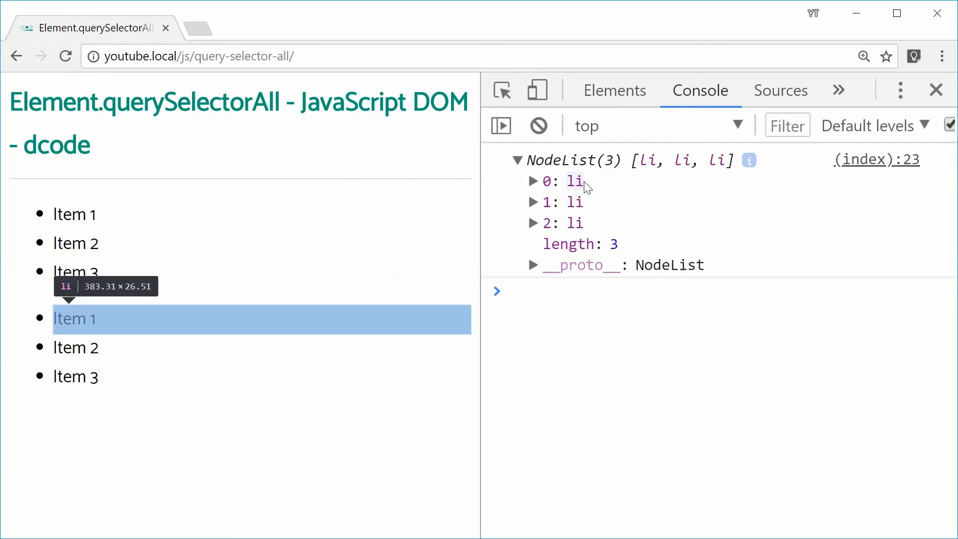
pyautogui.moveTo(571, 187)
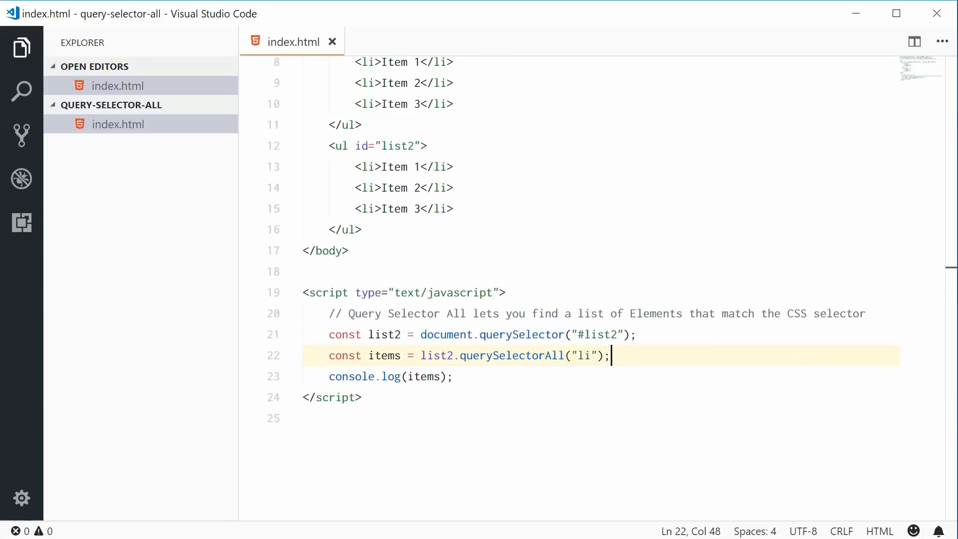
# Replace the 'li' argument of list2.querySelectorAll with an unfinished 'element[a' attribute-selector example
pyautogui.doubleClick(513, 355)
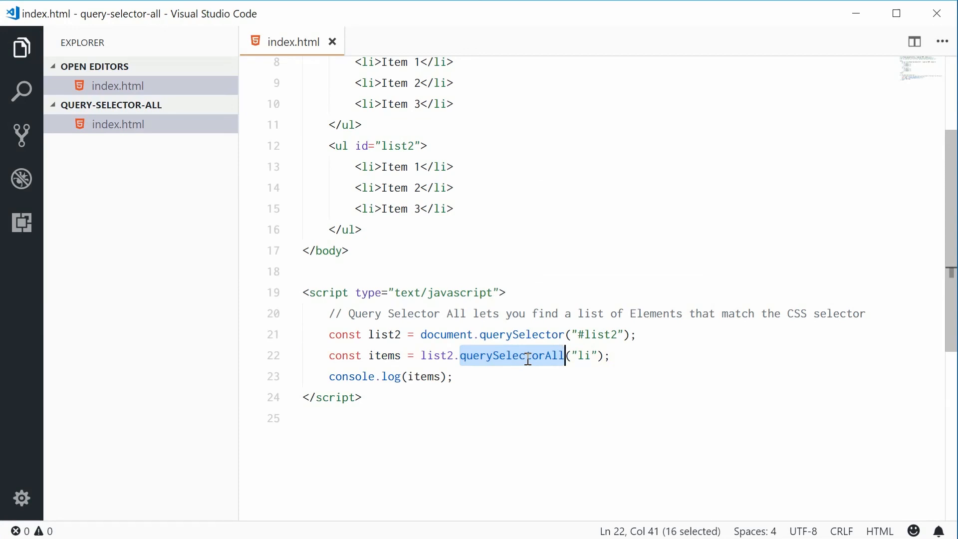
pyautogui.click(585, 355)
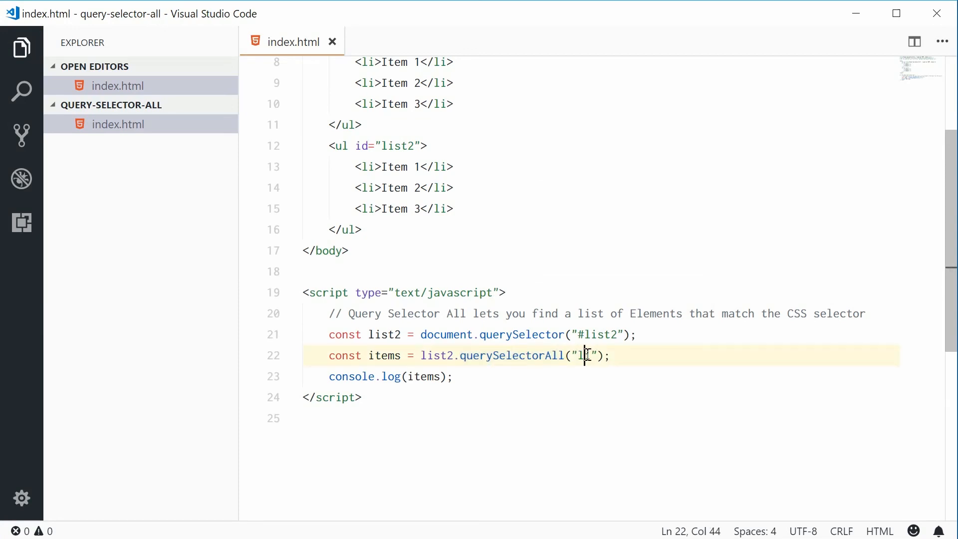
pyautogui.write('i')
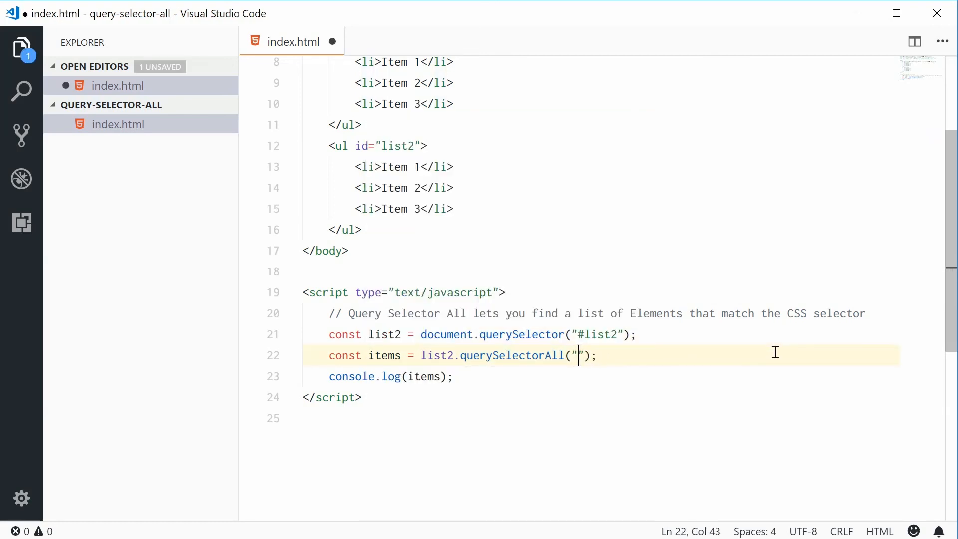
pyautogui.write('#i')
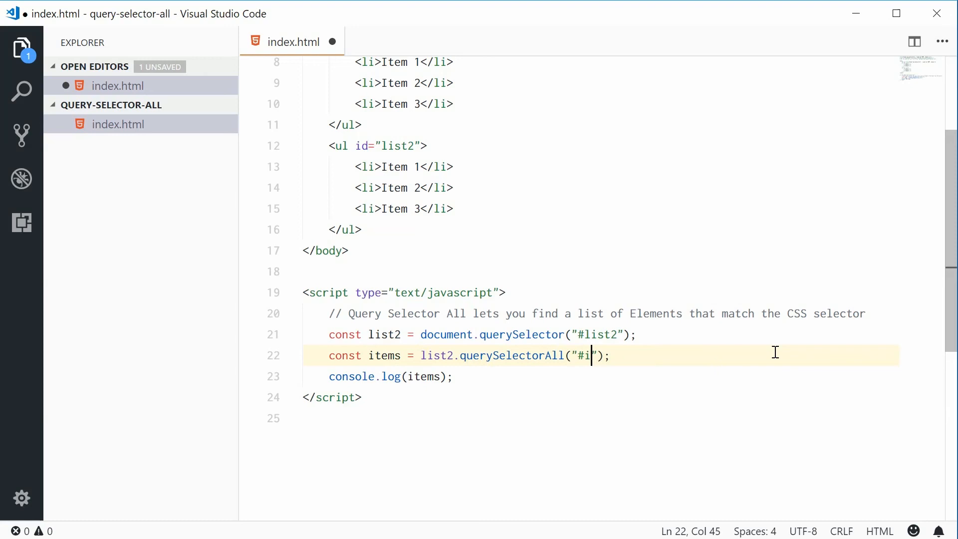
pyautogui.write('element')
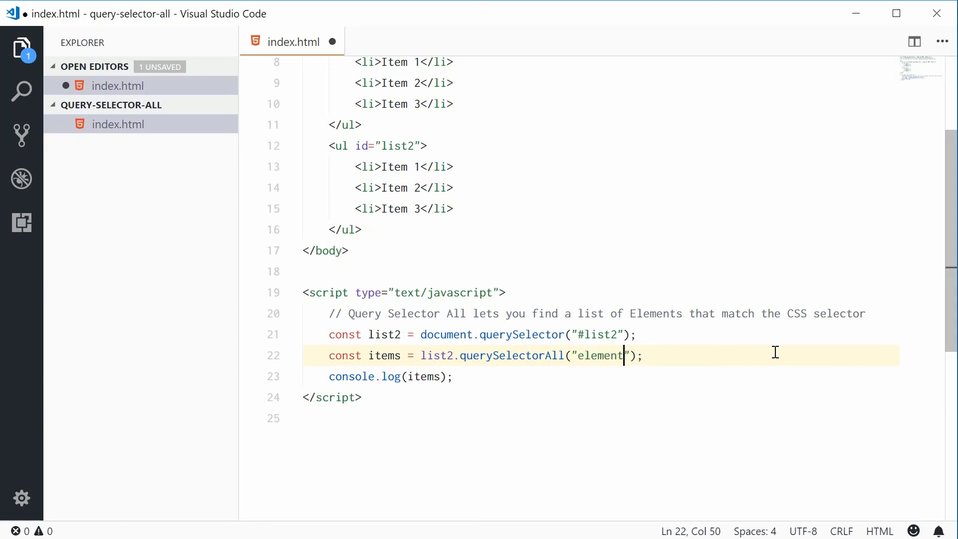
pyautogui.write('[a')
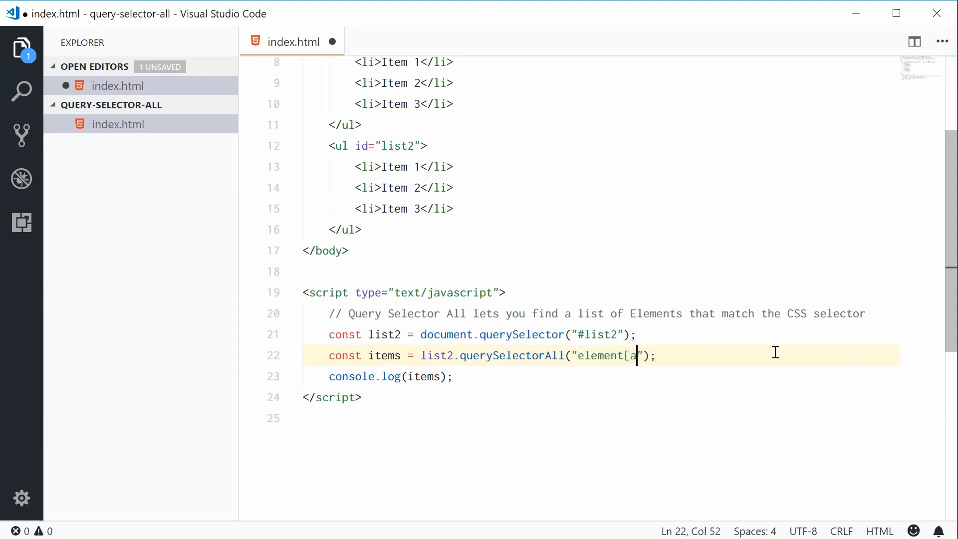